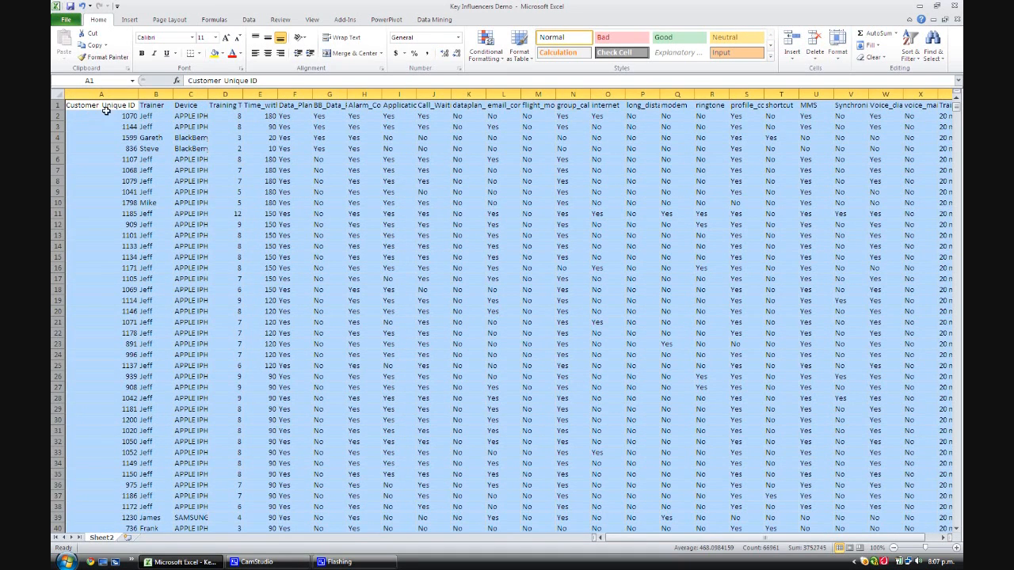
AutoFit the first columns so trainer and device names display in full.
{"action": "left_click", "coordinate": [101, 117]}
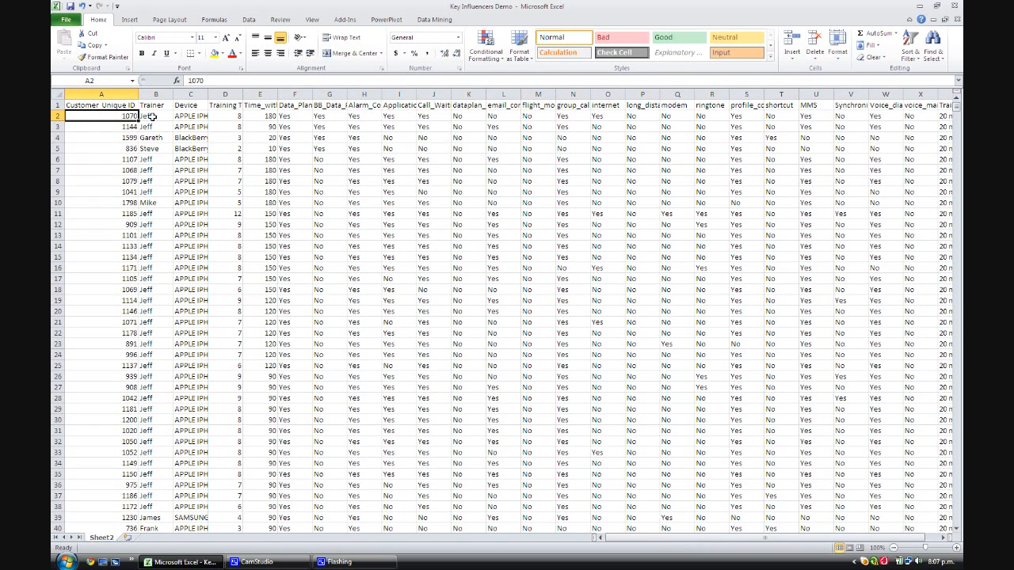
{"action": "left_click", "coordinate": [155, 116]}
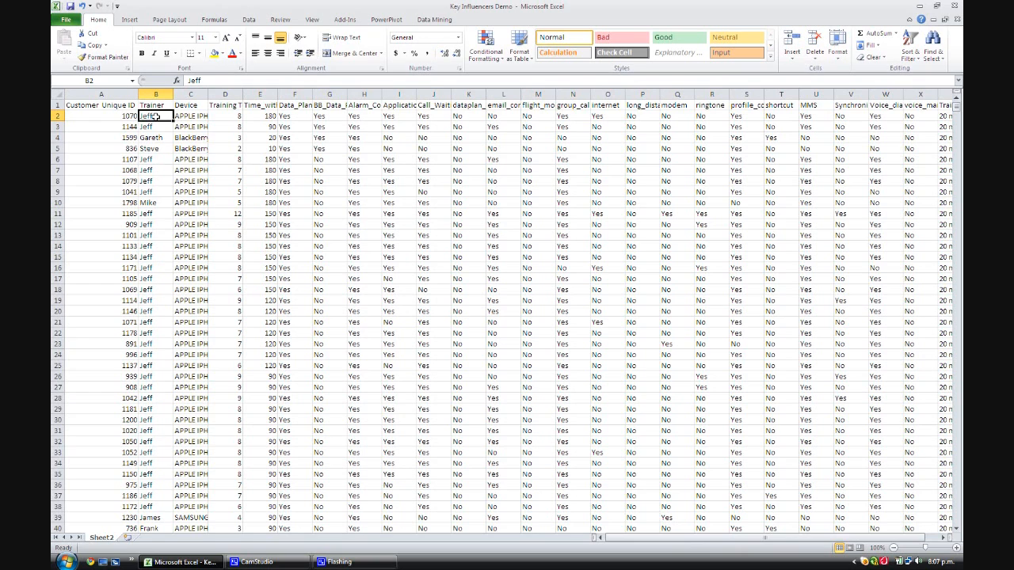
{"action": "left_click", "coordinate": [190, 115]}
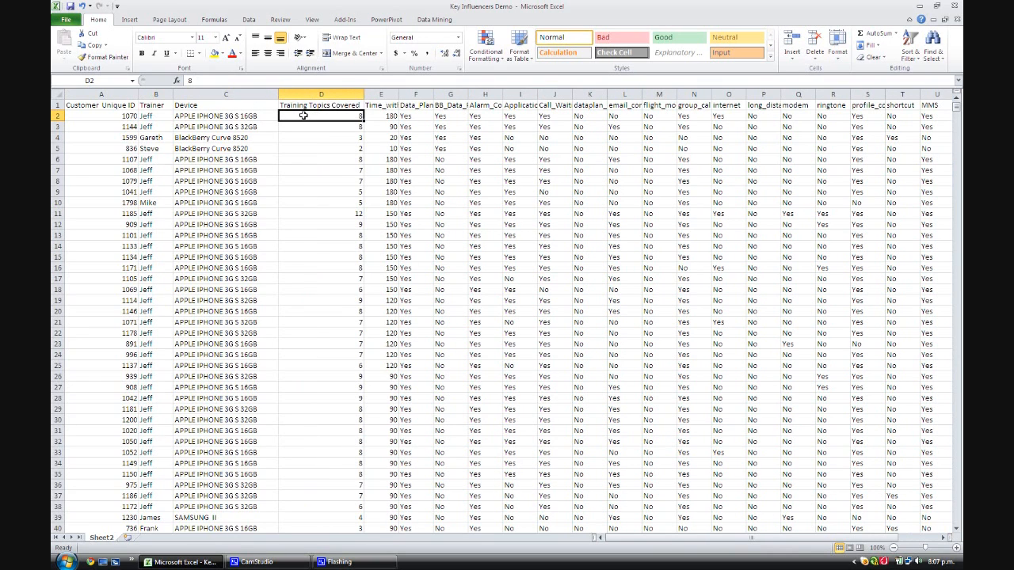
{"action": "mouse_move", "coordinate": [342, 121]}
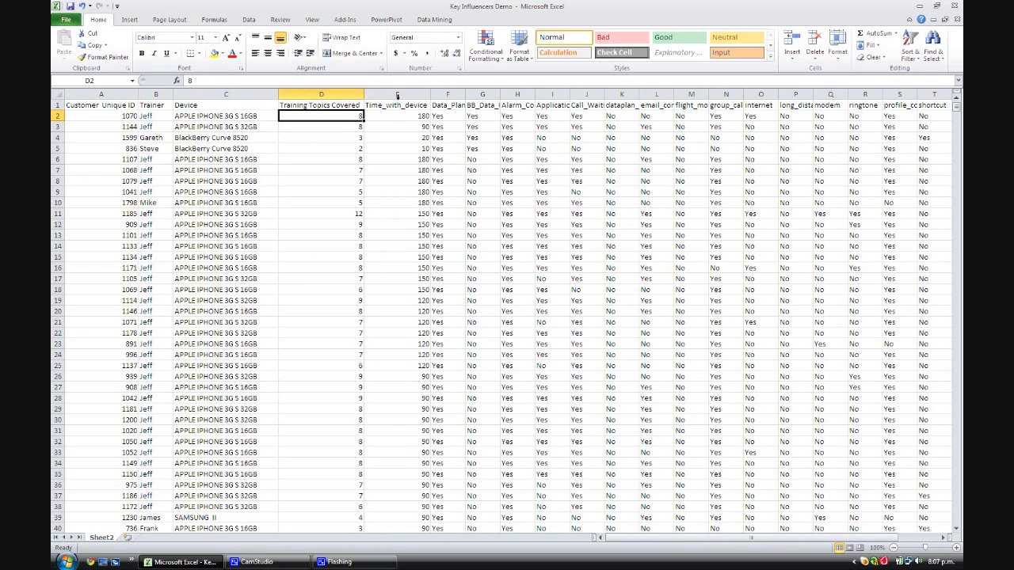
{"action": "mouse_move", "coordinate": [392, 145]}
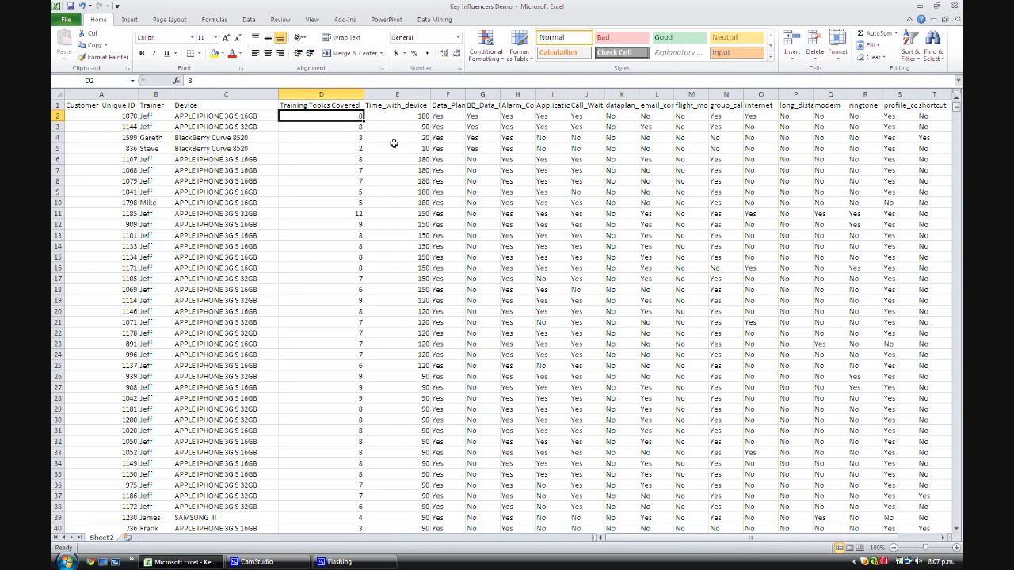
{"action": "mouse_move", "coordinate": [444, 121]}
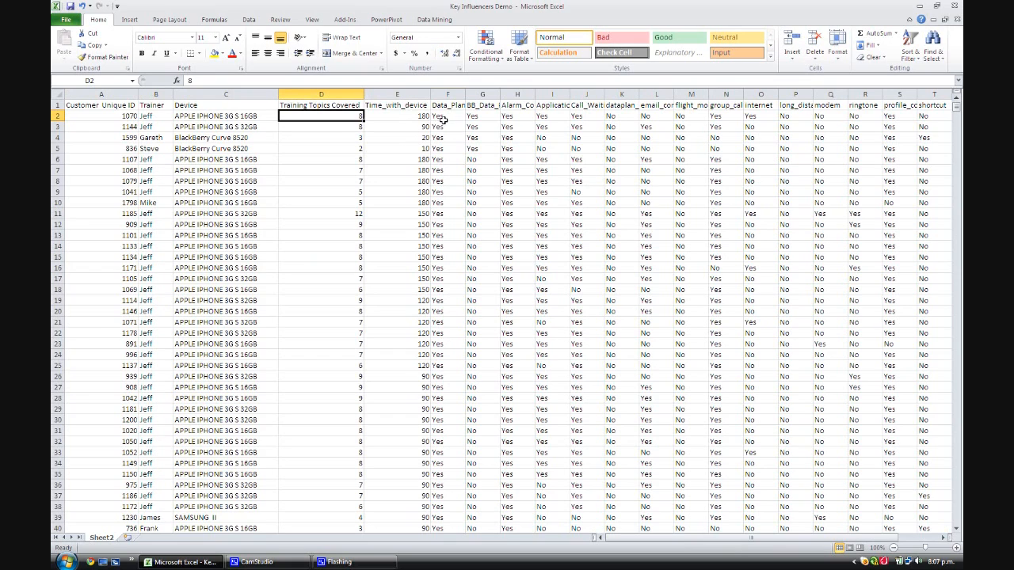
{"action": "left_click", "coordinate": [516, 115]}
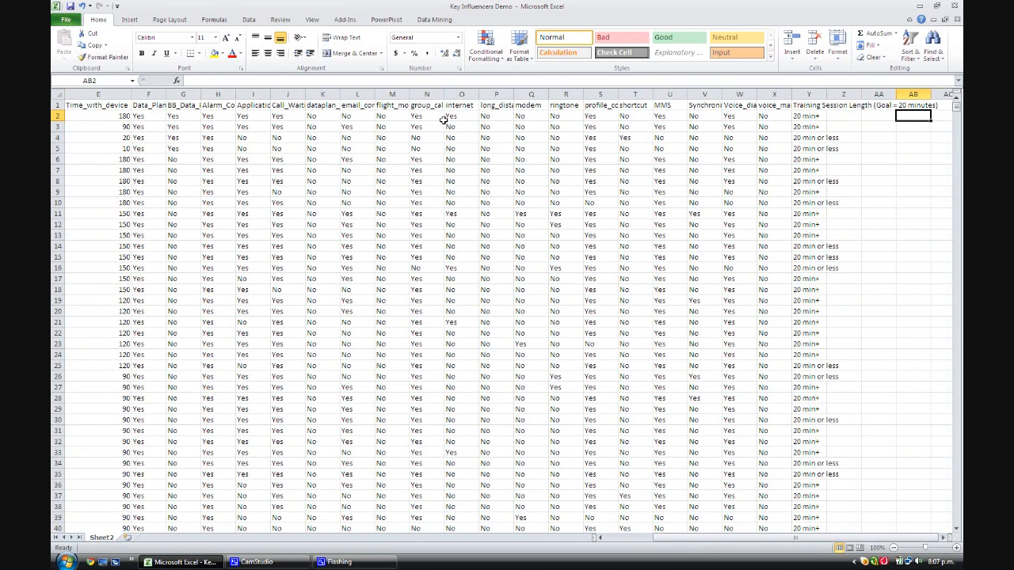
{"action": "mouse_move", "coordinate": [828, 97]}
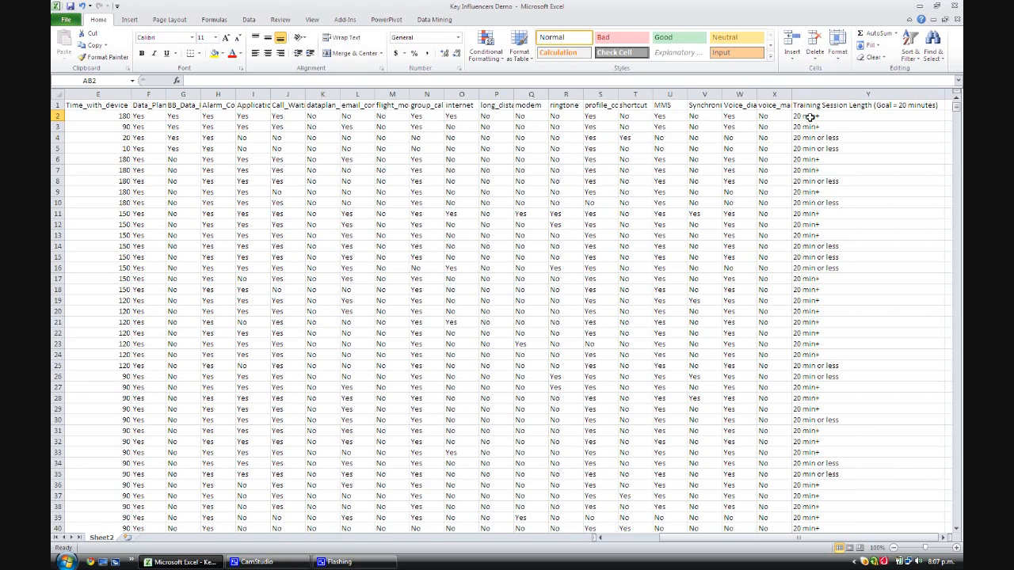
{"action": "left_click", "coordinate": [869, 115]}
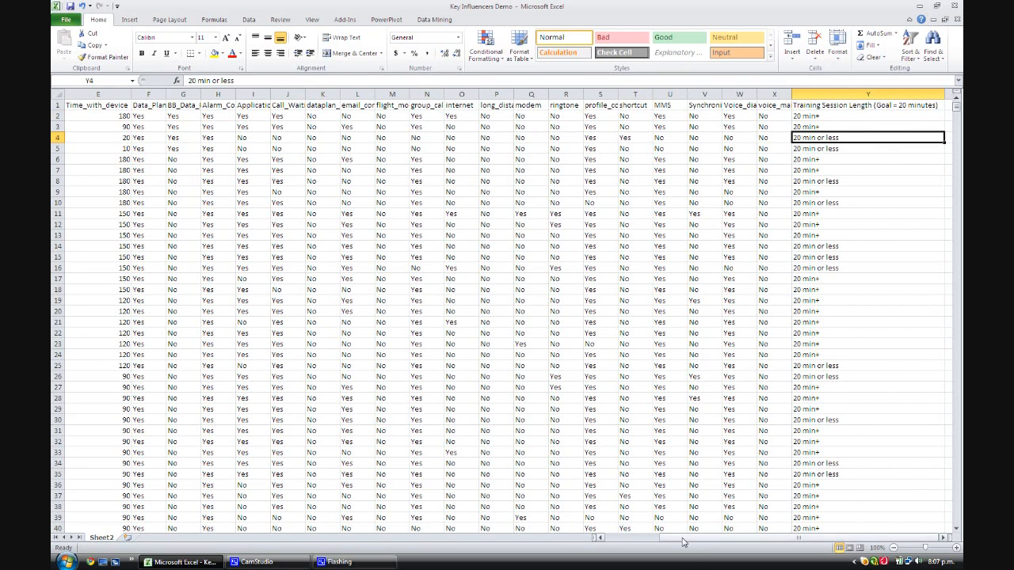
{"action": "scroll", "scroll_direction": "left", "scroll_amount": 3}
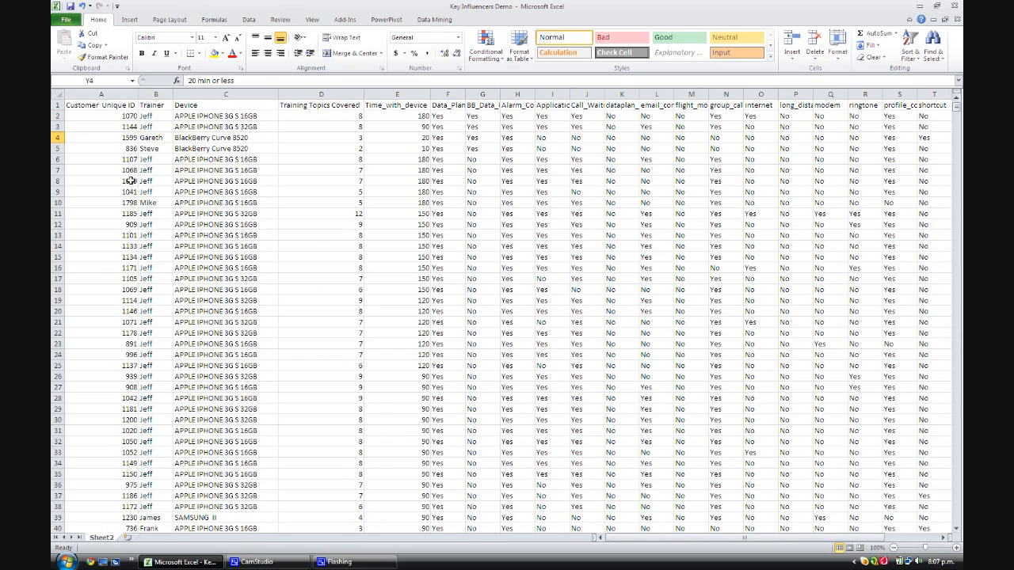
Convert the customer training data range into an Excel table with headers.
{"action": "left_click", "coordinate": [101, 126]}
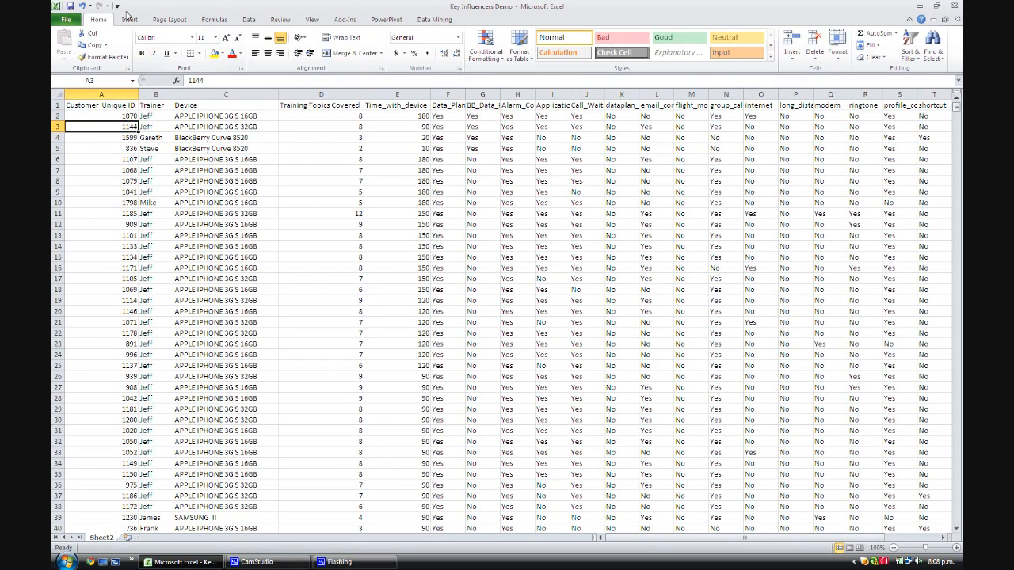
{"action": "left_click", "coordinate": [130, 19]}
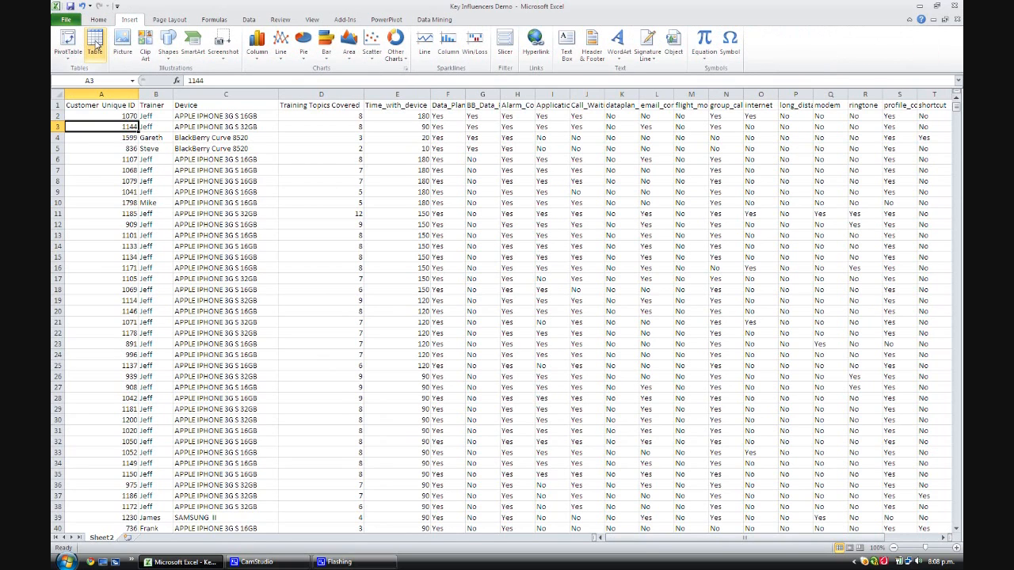
{"action": "left_click", "coordinate": [96, 41]}
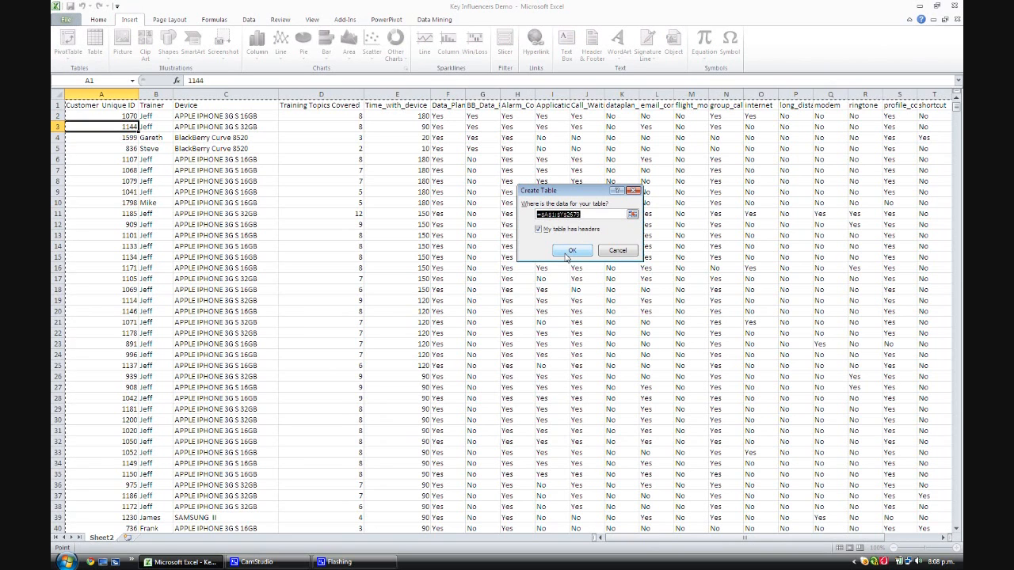
{"action": "left_click", "coordinate": [572, 251]}
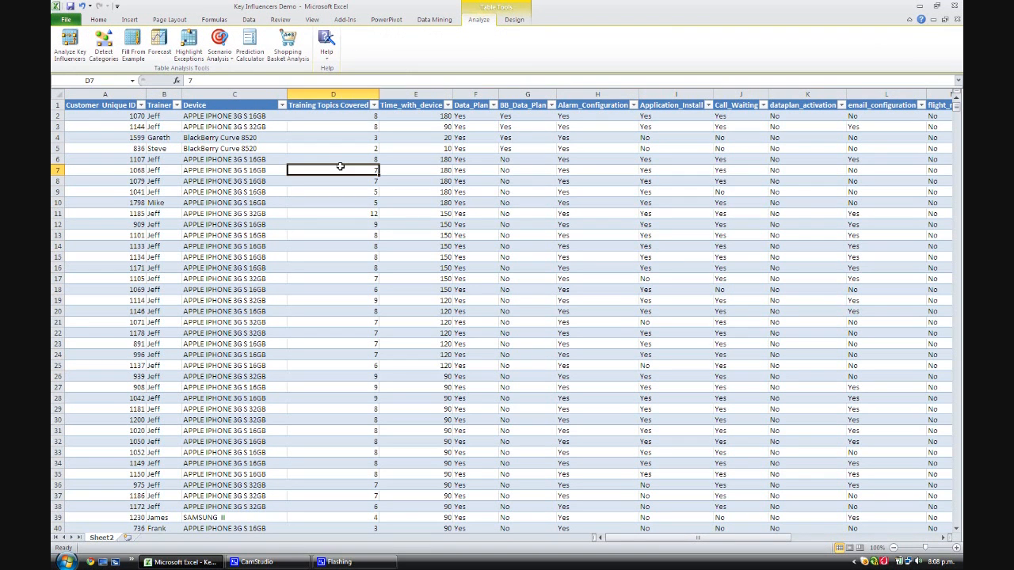
{"action": "mouse_move", "coordinate": [458, 44]}
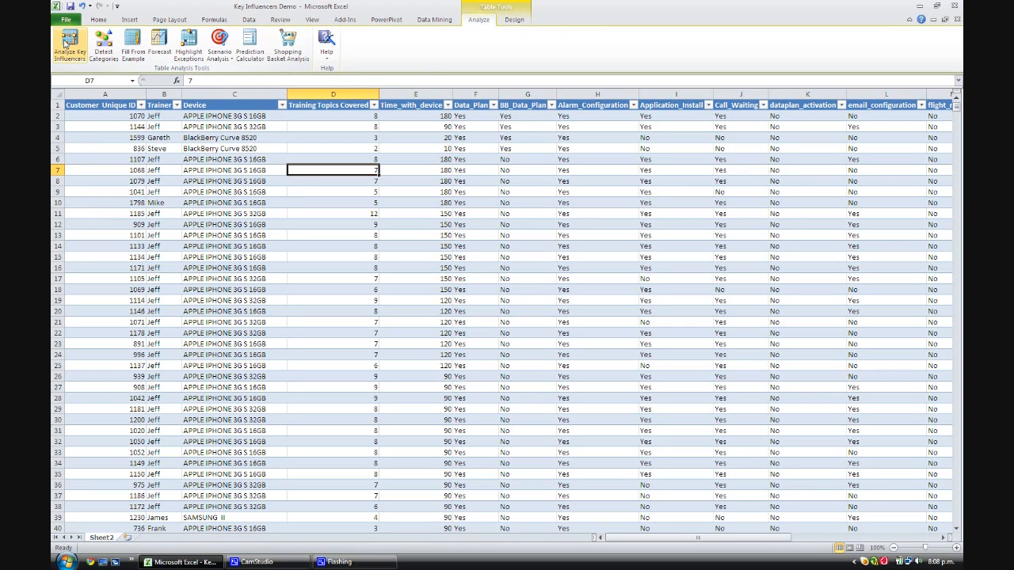
{"action": "mouse_move", "coordinate": [70, 45]}
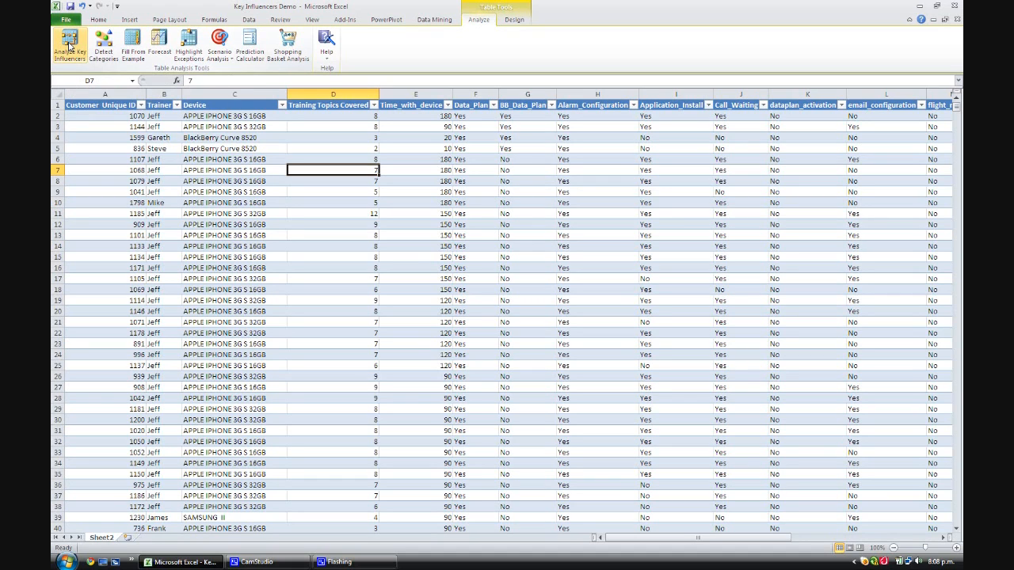
Start Analyze Key Influencers on Training Session Length and accept the default analysis columns.
{"action": "left_click", "coordinate": [69, 46]}
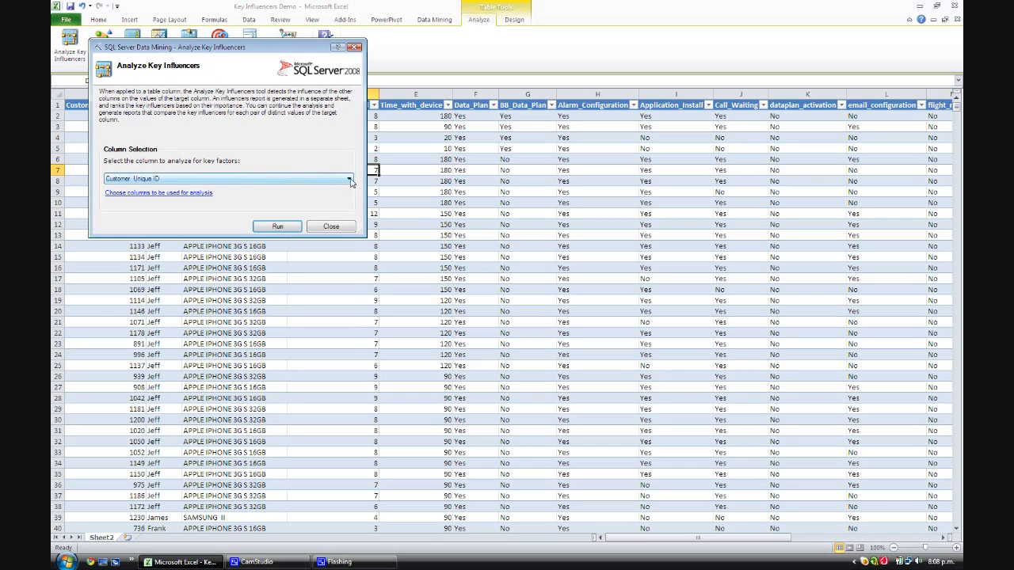
{"action": "left_click", "coordinate": [349, 177]}
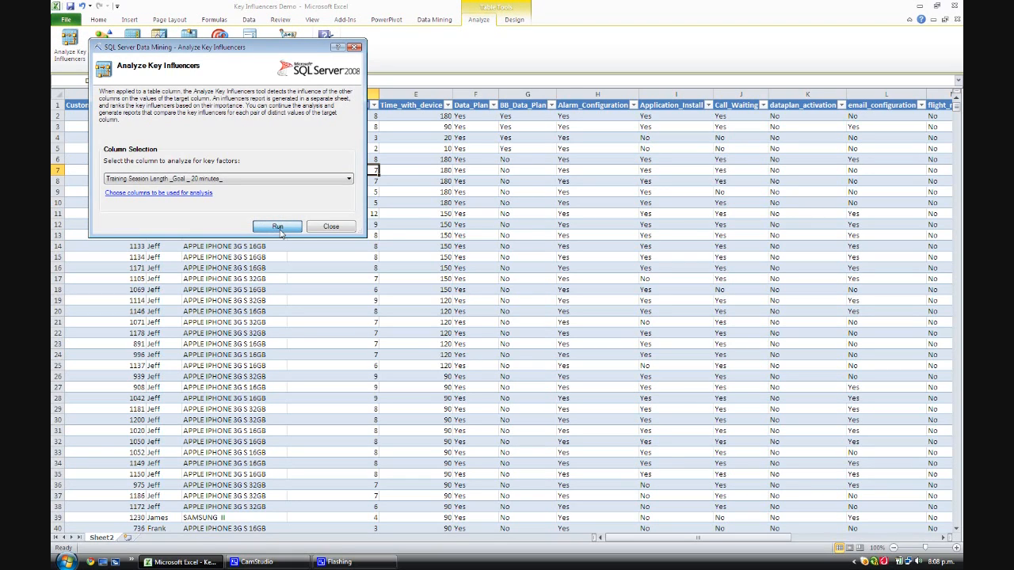
{"action": "mouse_move", "coordinate": [174, 205]}
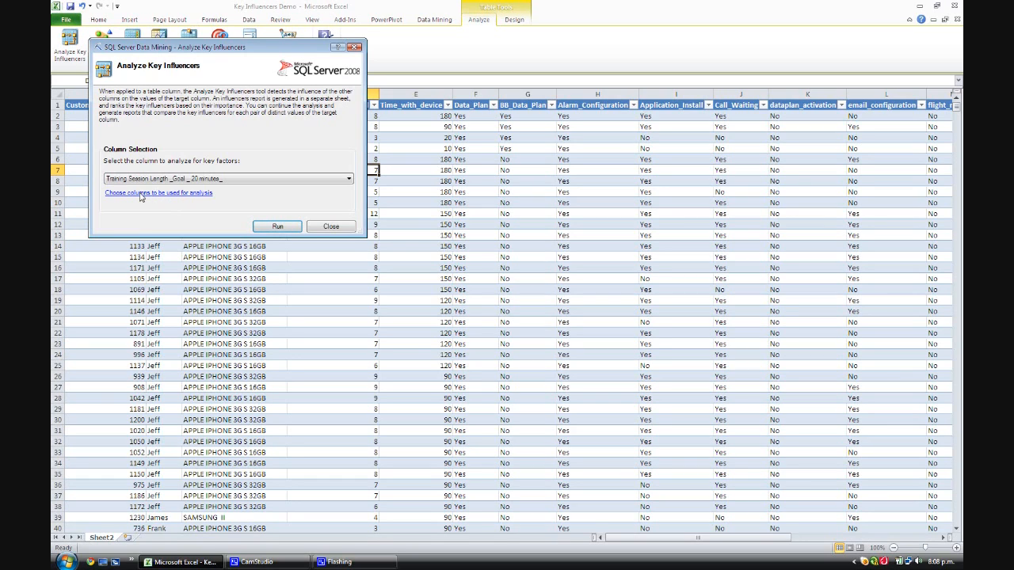
{"action": "mouse_move", "coordinate": [159, 198]}
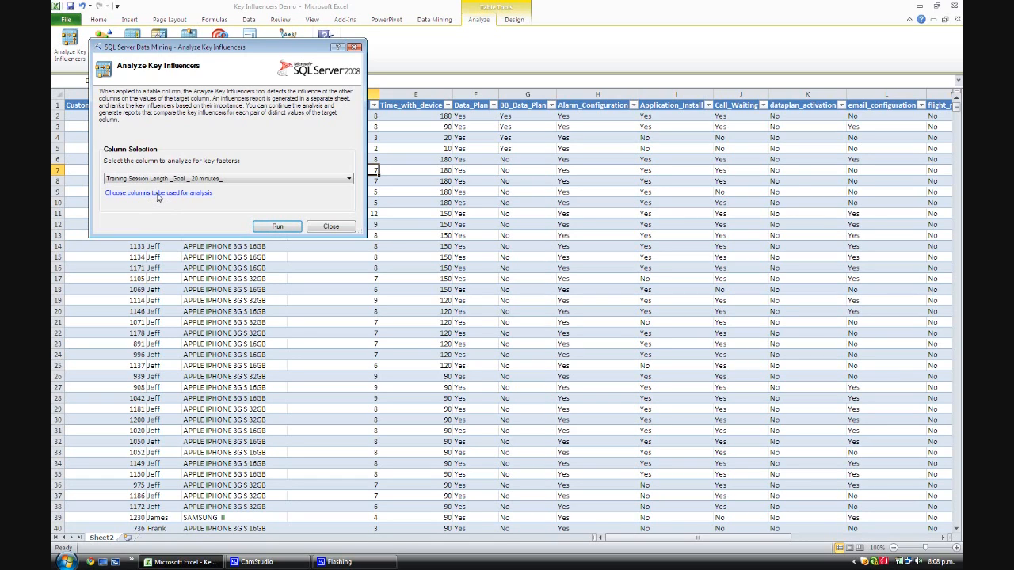
{"action": "left_click", "coordinate": [159, 193]}
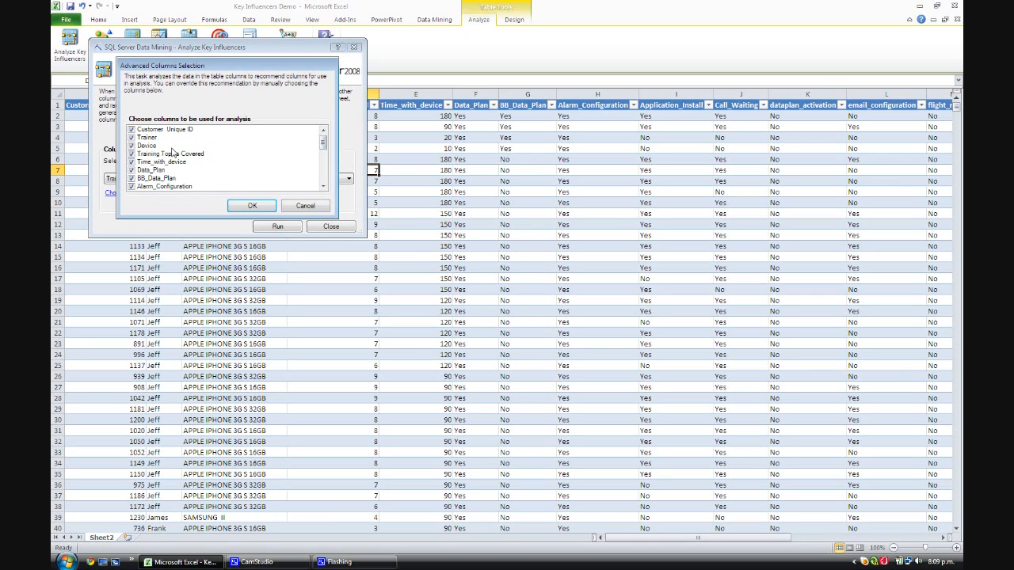
{"action": "mouse_move", "coordinate": [315, 157]}
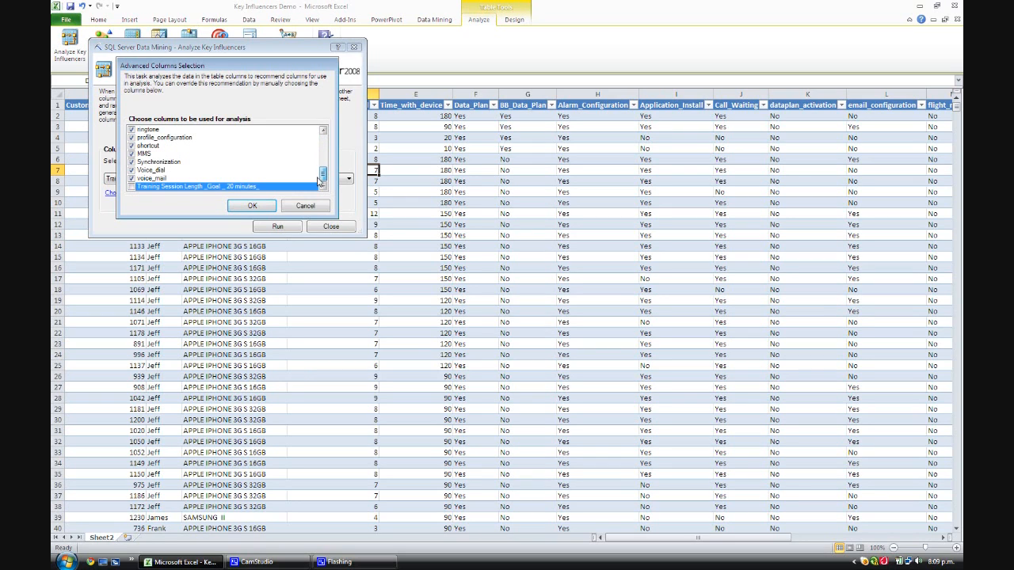
{"action": "left_click", "coordinate": [251, 206]}
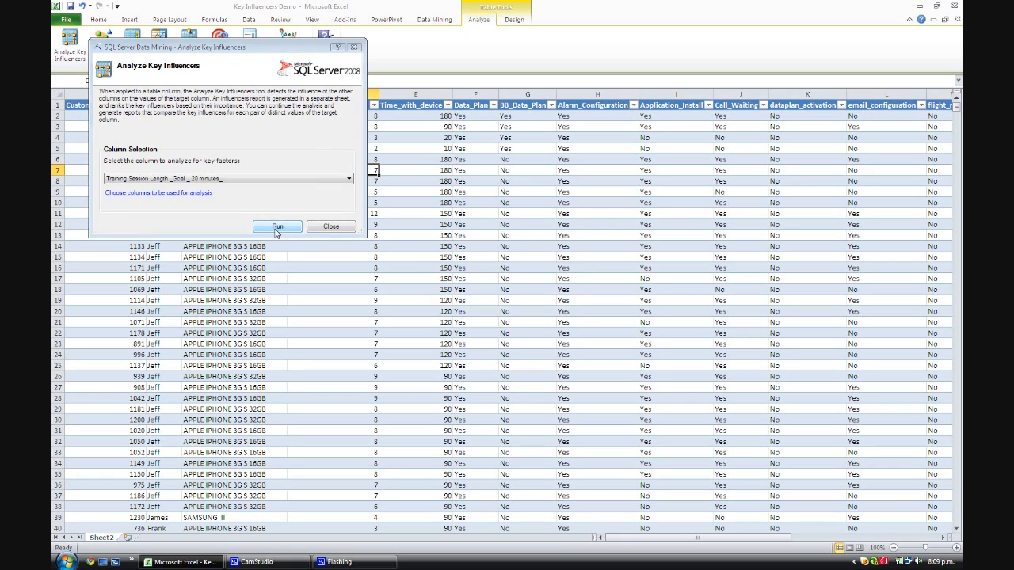
{"action": "left_click", "coordinate": [278, 226]}
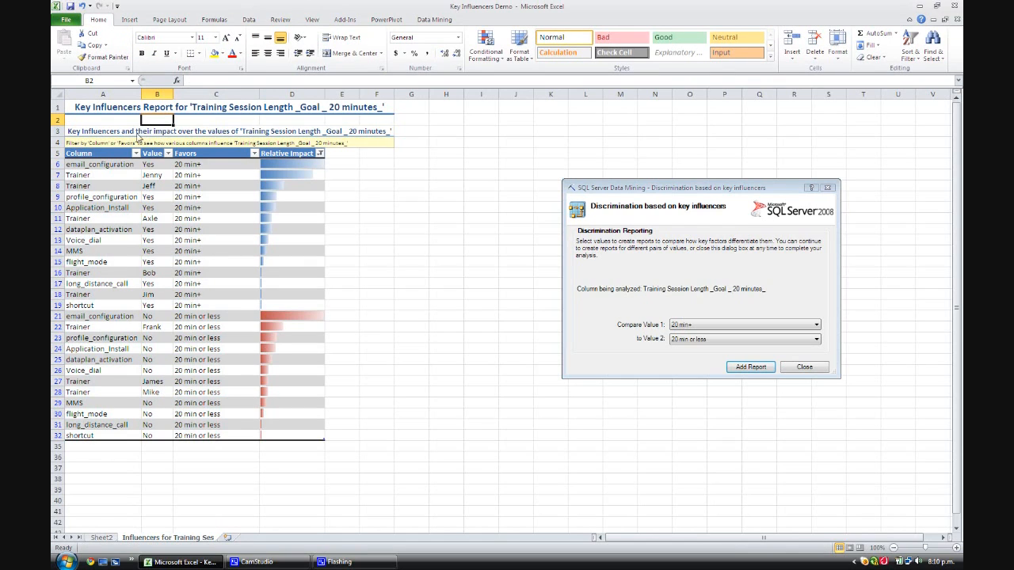
{"action": "mouse_move", "coordinate": [244, 137]}
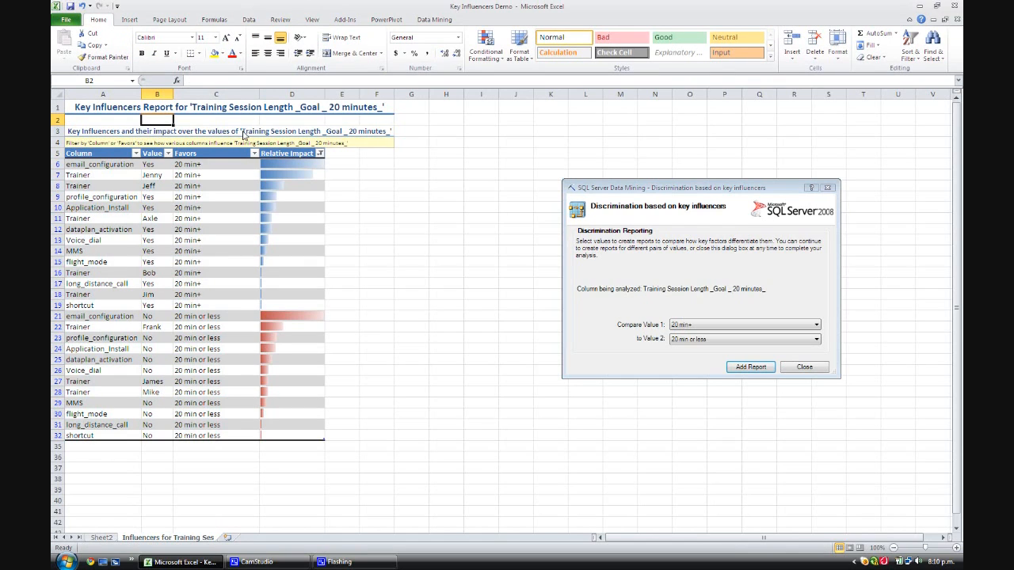
{"action": "mouse_move", "coordinate": [358, 133]}
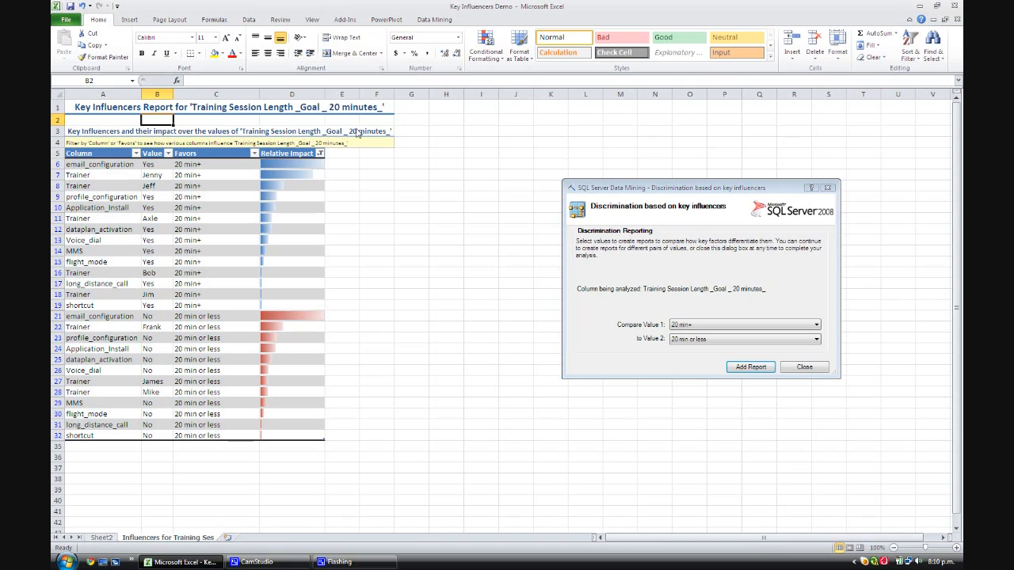
{"action": "mouse_move", "coordinate": [123, 176]}
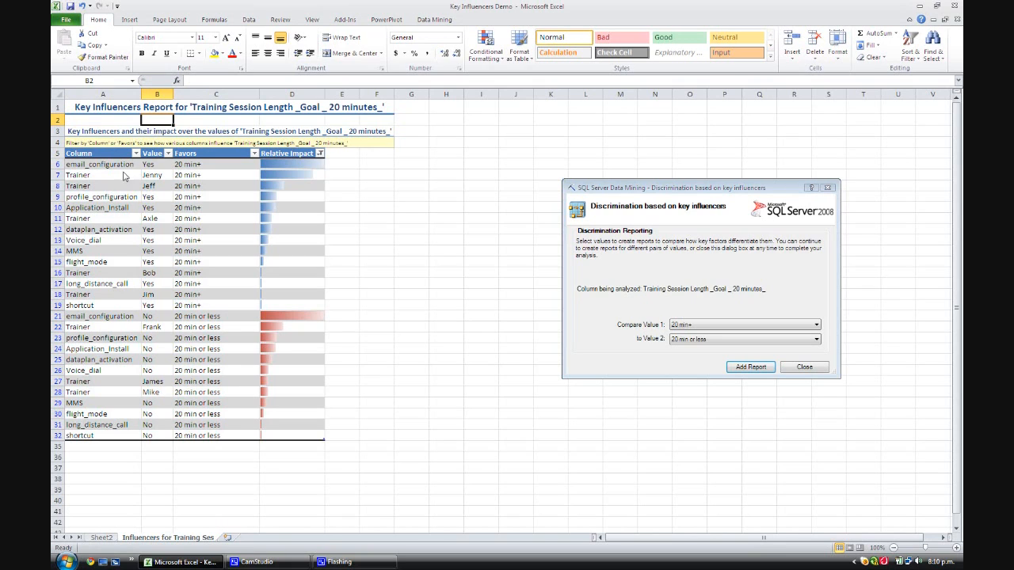
{"action": "mouse_move", "coordinate": [305, 174]}
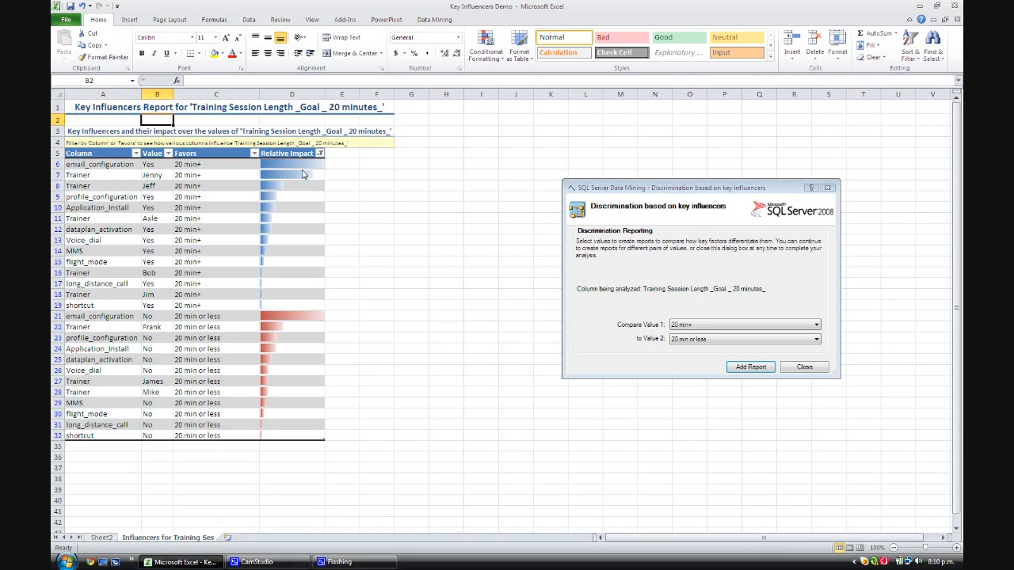
Review the email_configuration and Trainer (Jenny, Jeff) influencer rows and their relative impact bars.
{"action": "left_click", "coordinate": [291, 174]}
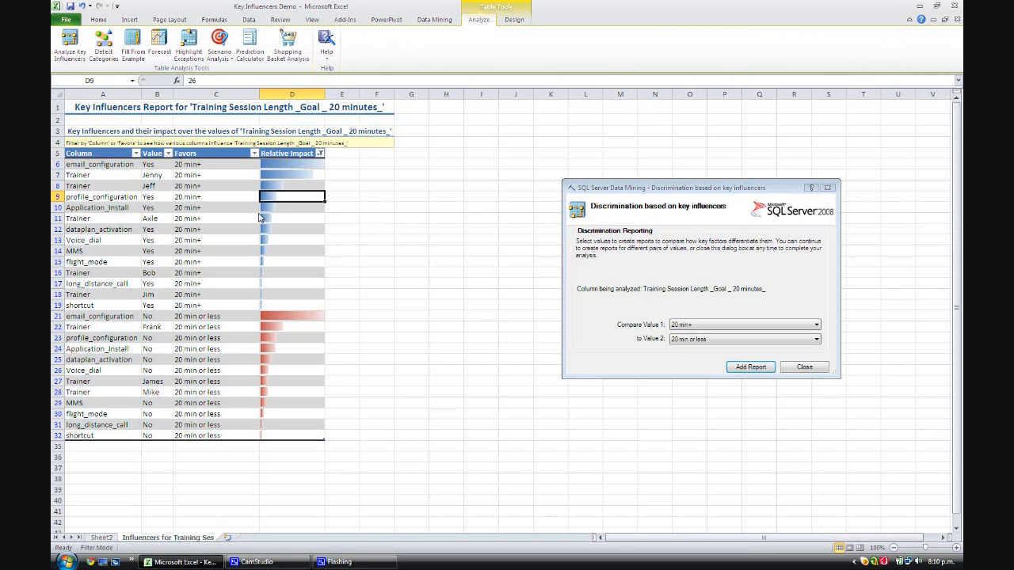
{"action": "left_click", "coordinate": [100, 163]}
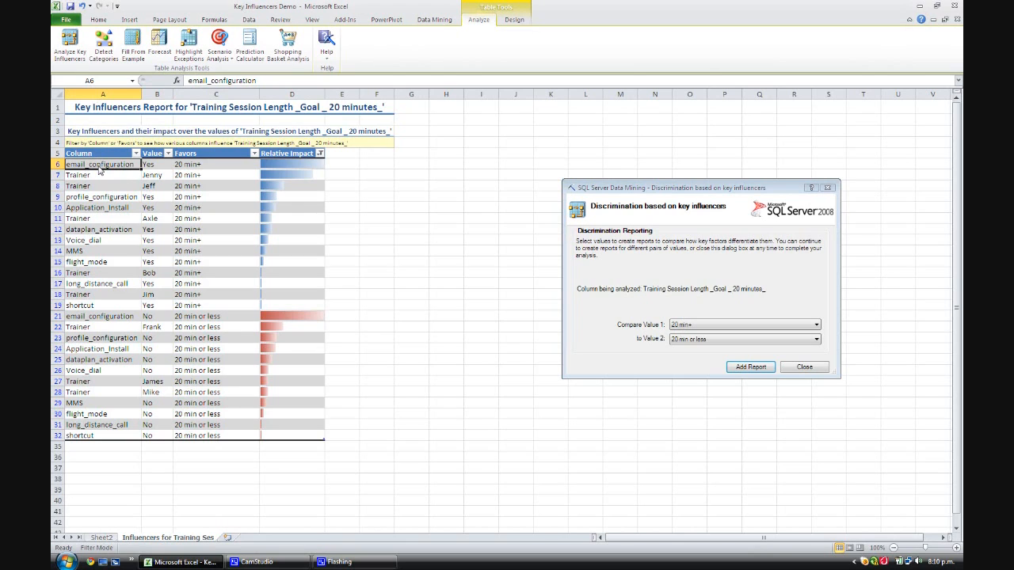
{"action": "mouse_move", "coordinate": [111, 170]}
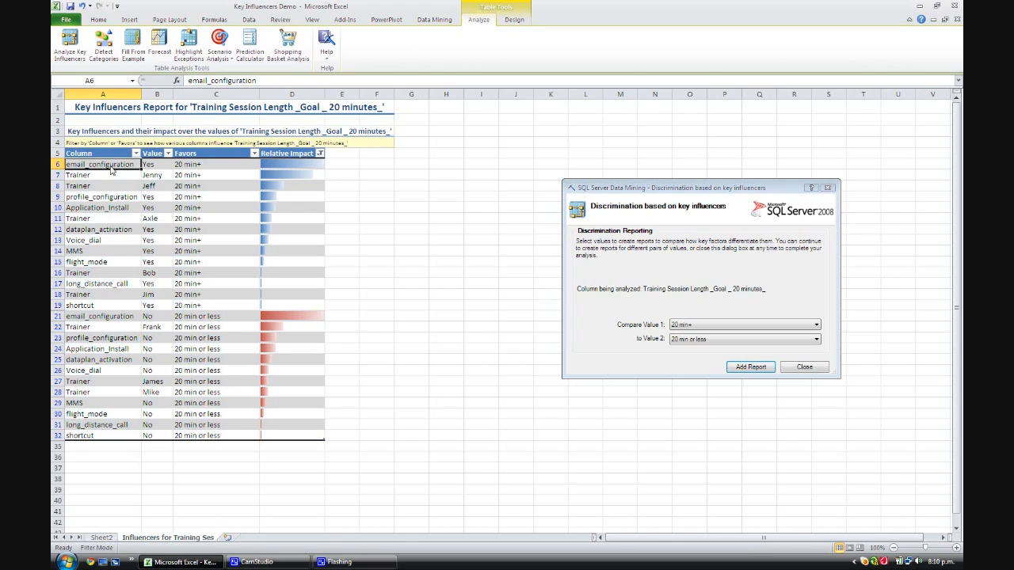
{"action": "left_click", "coordinate": [157, 163]}
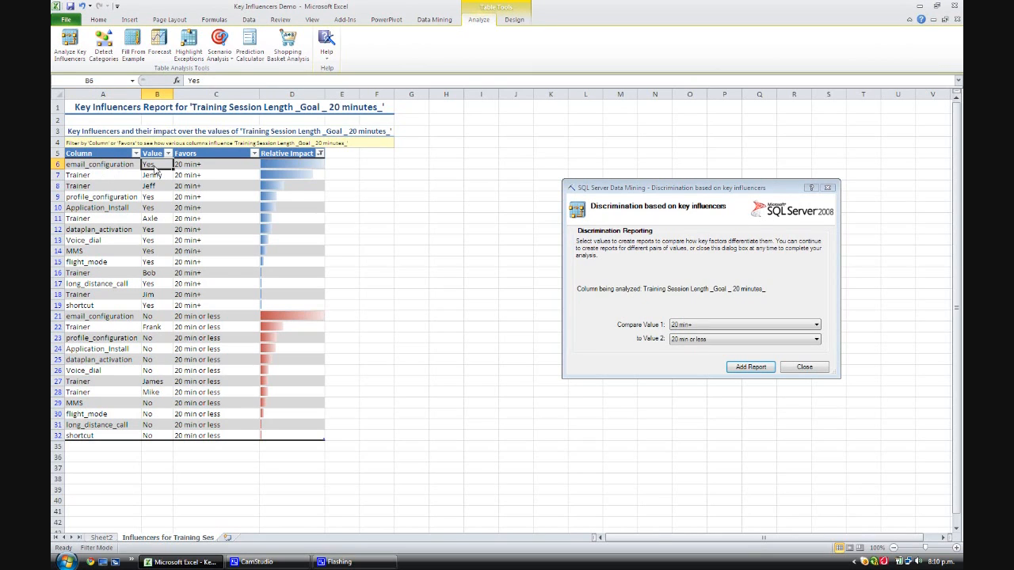
{"action": "left_click", "coordinate": [215, 163]}
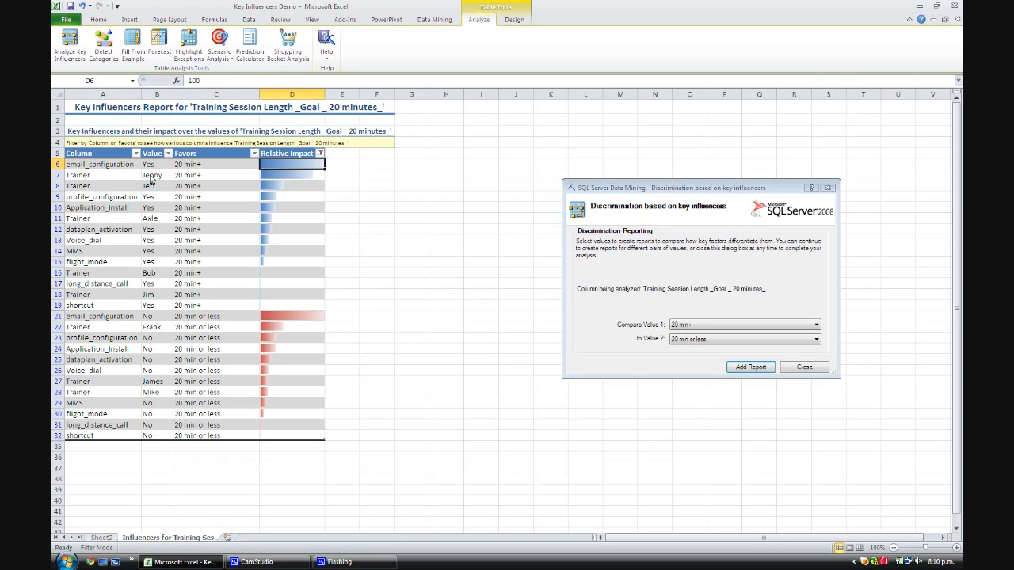
{"action": "mouse_move", "coordinate": [89, 179]}
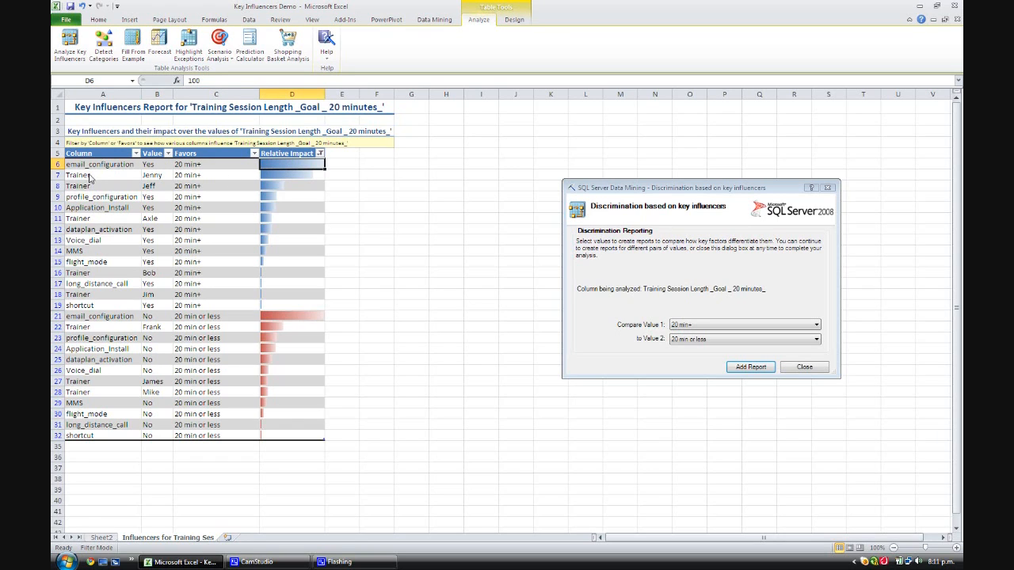
{"action": "left_click", "coordinate": [103, 174]}
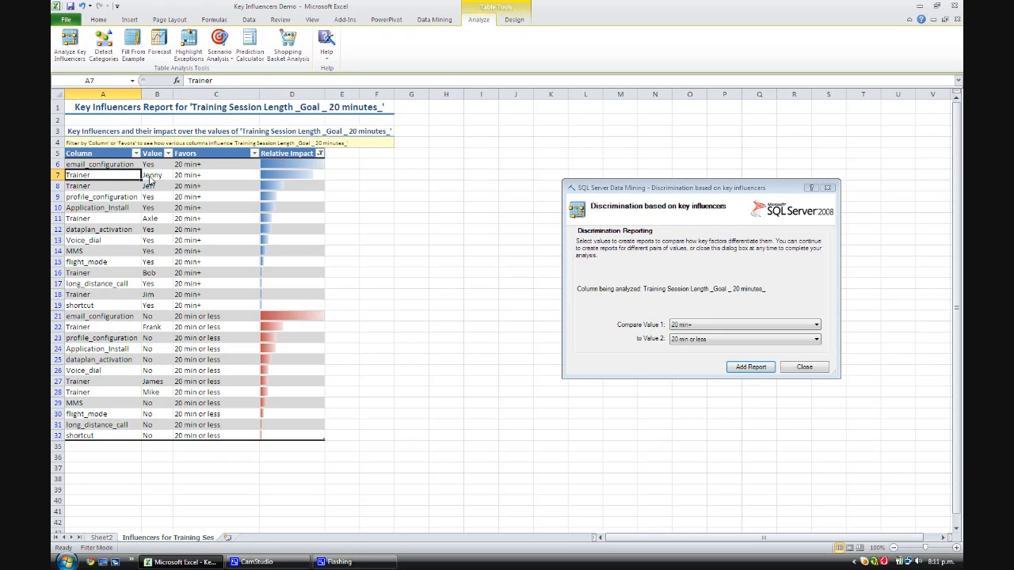
{"action": "left_click", "coordinate": [157, 174]}
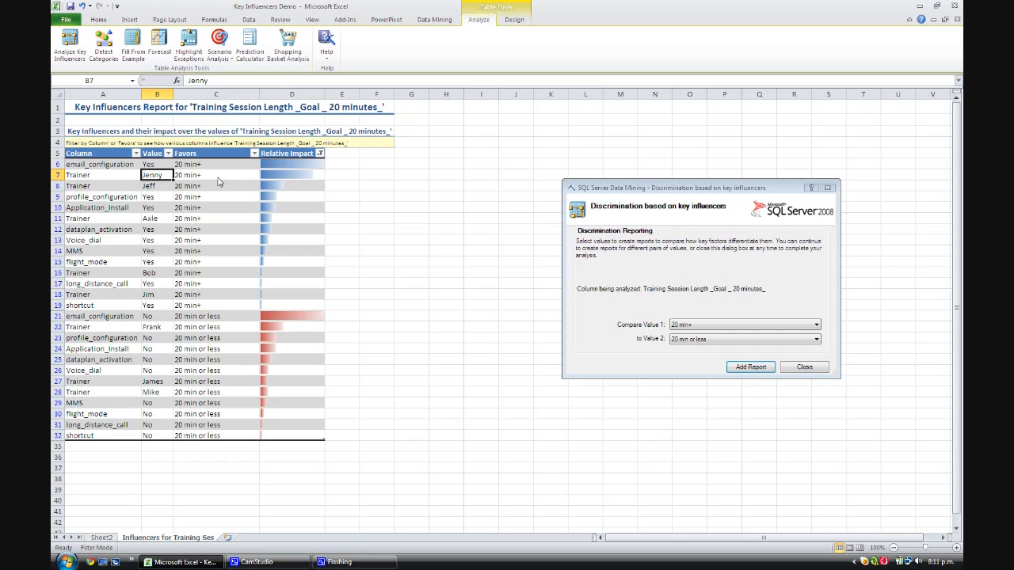
{"action": "left_click", "coordinate": [291, 174]}
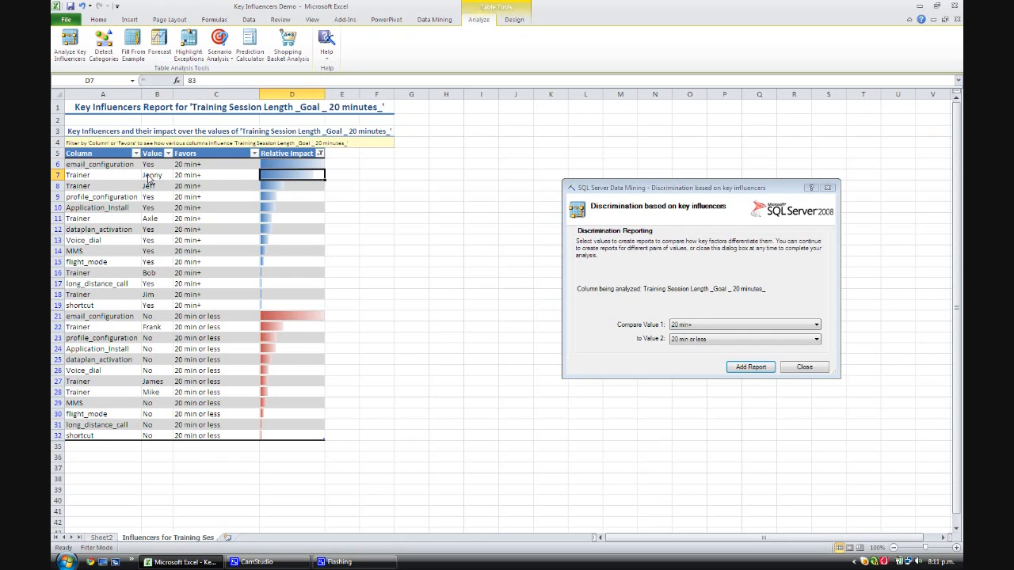
{"action": "left_click", "coordinate": [157, 185]}
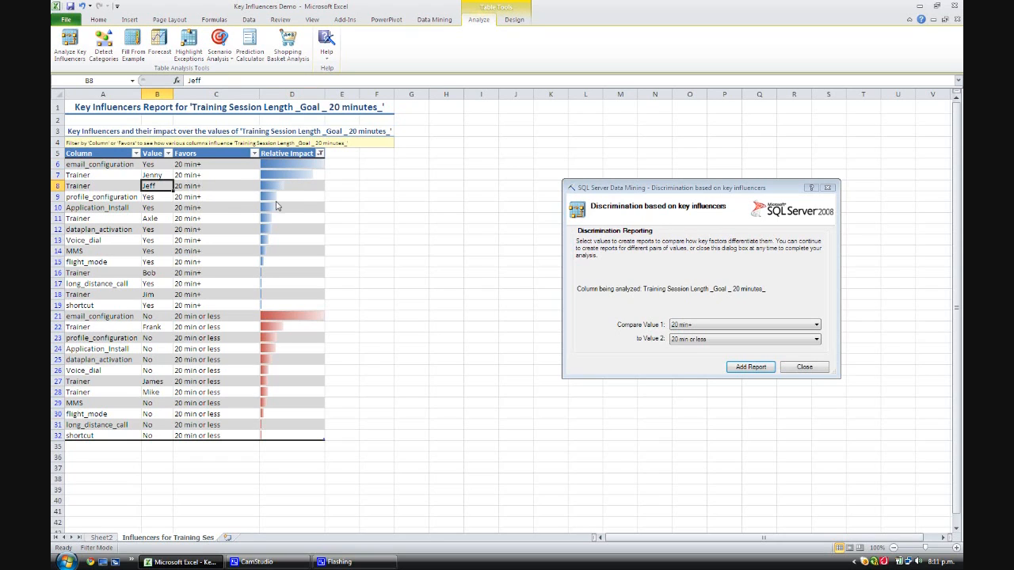
{"action": "mouse_move", "coordinate": [277, 197]}
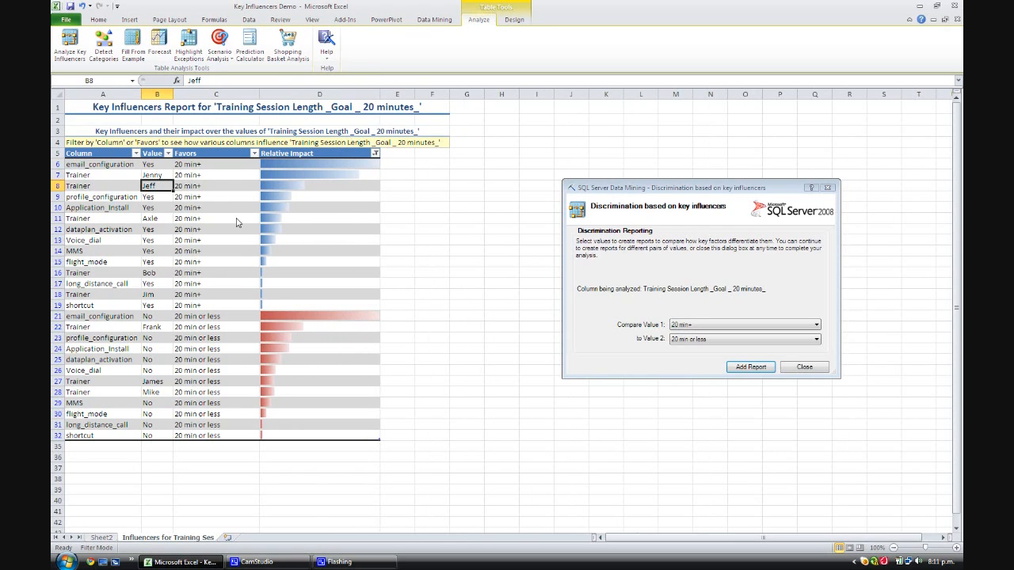
{"action": "left_click", "coordinate": [101, 317]}
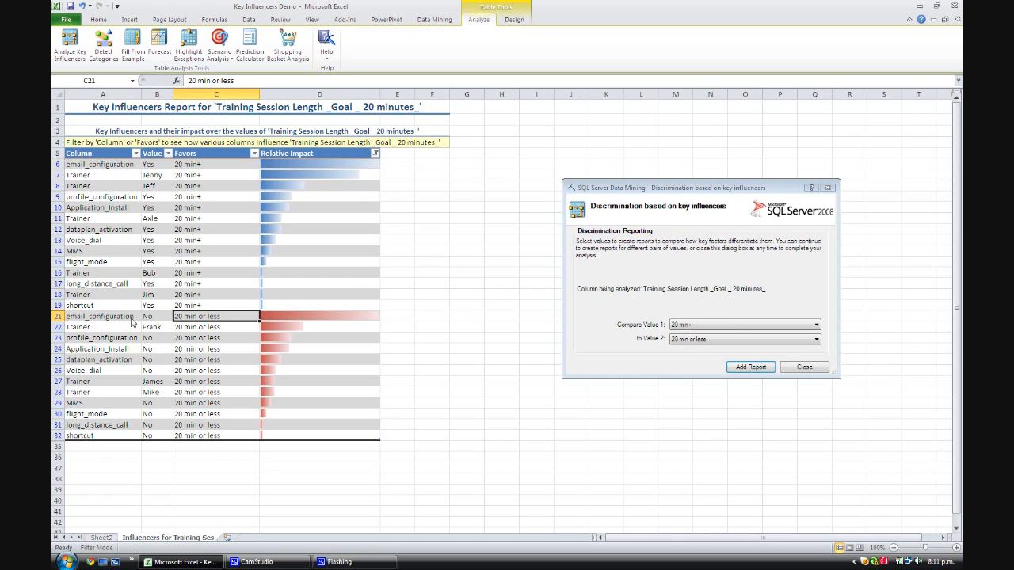
{"action": "mouse_move", "coordinate": [197, 323]}
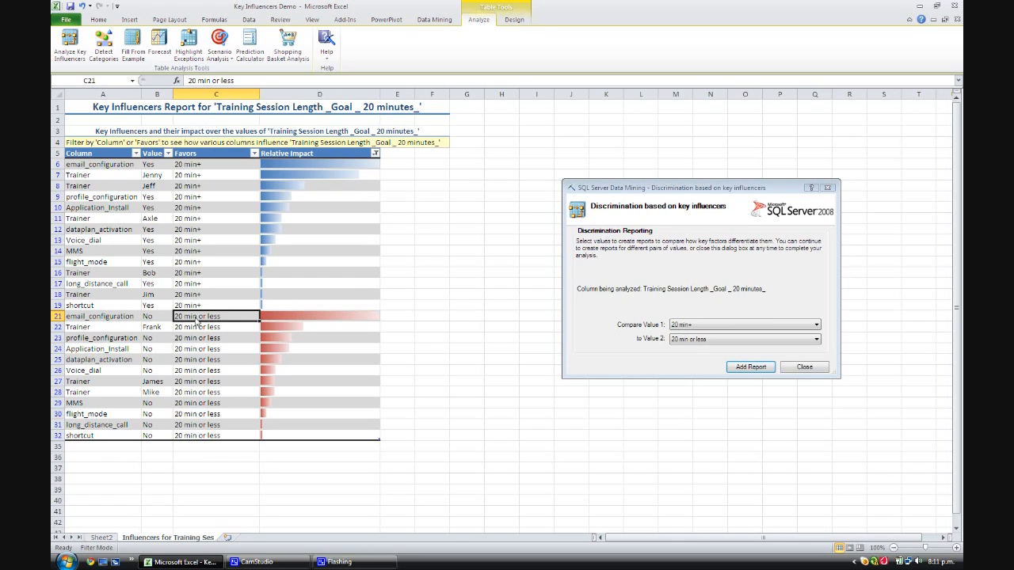
{"action": "mouse_move", "coordinate": [124, 328]}
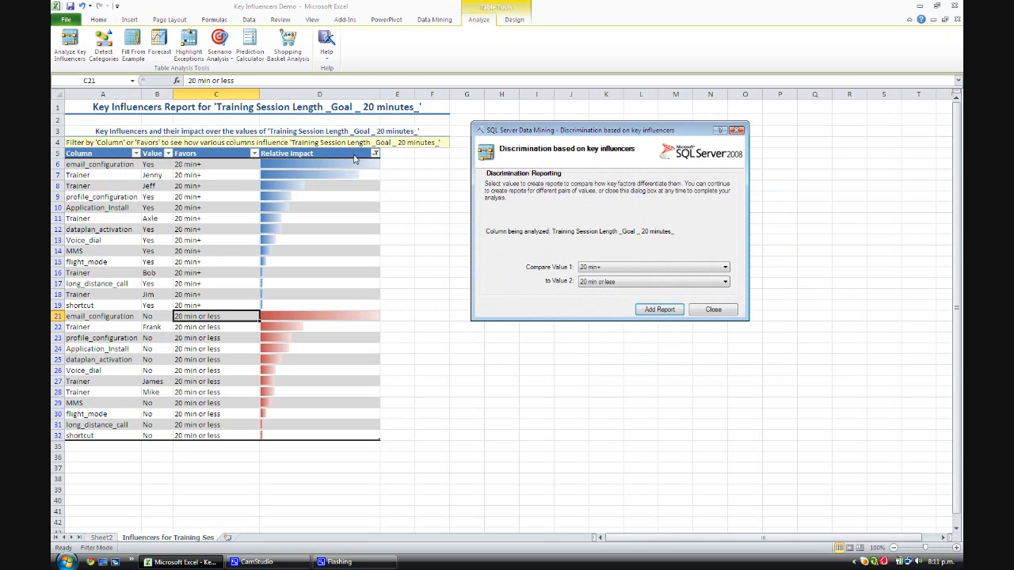
{"action": "mouse_move", "coordinate": [313, 192]}
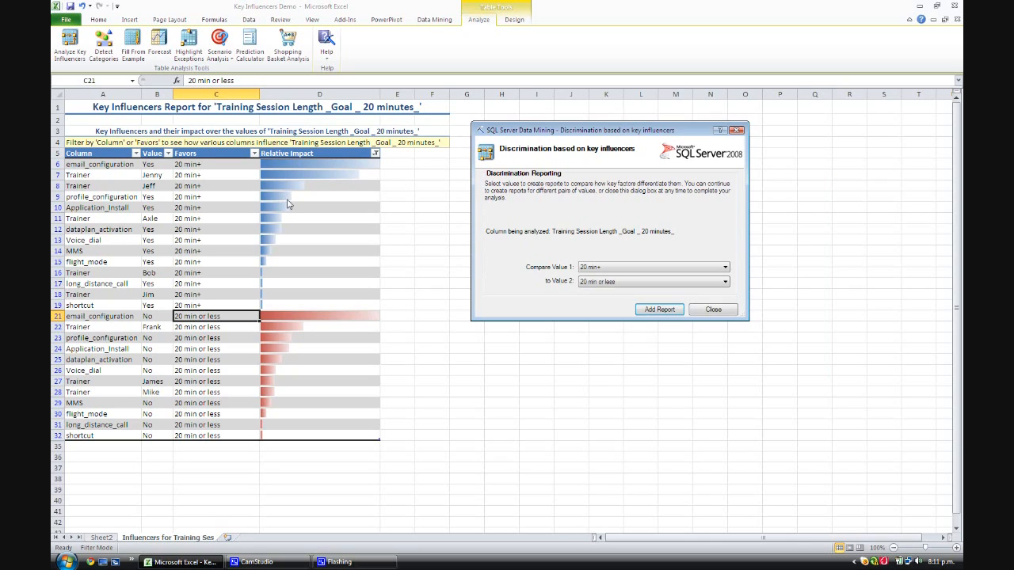
{"action": "mouse_move", "coordinate": [570, 196]}
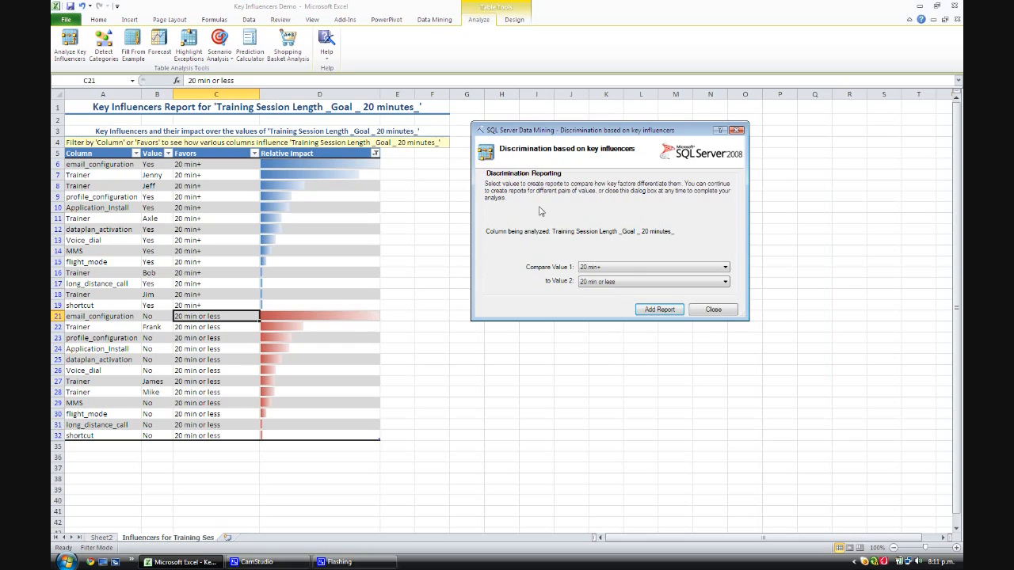
{"action": "mouse_move", "coordinate": [621, 198]}
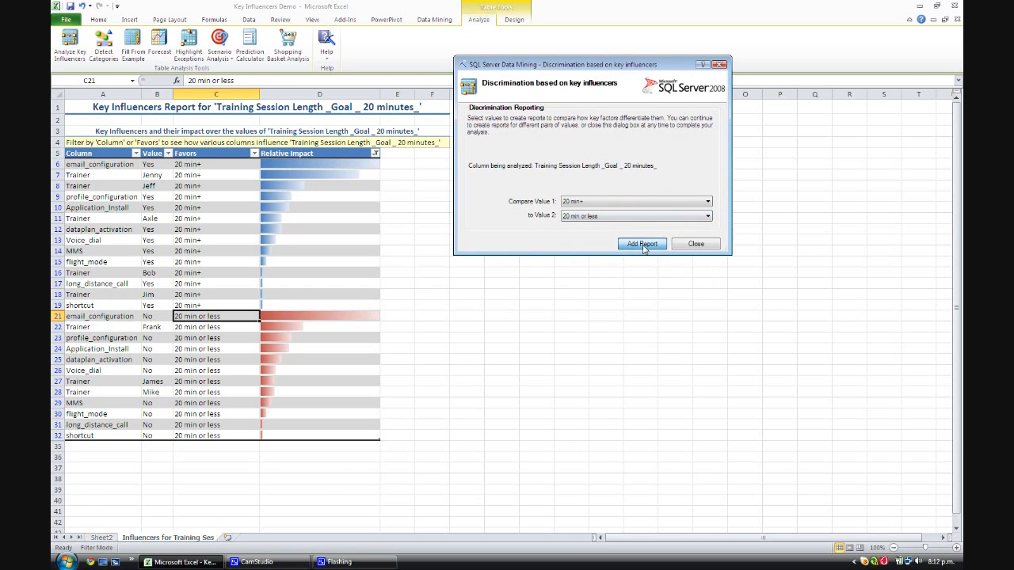
Add the discrimination report comparing 20 min+ against 20 min or less to the sheet.
{"action": "left_click", "coordinate": [642, 244]}
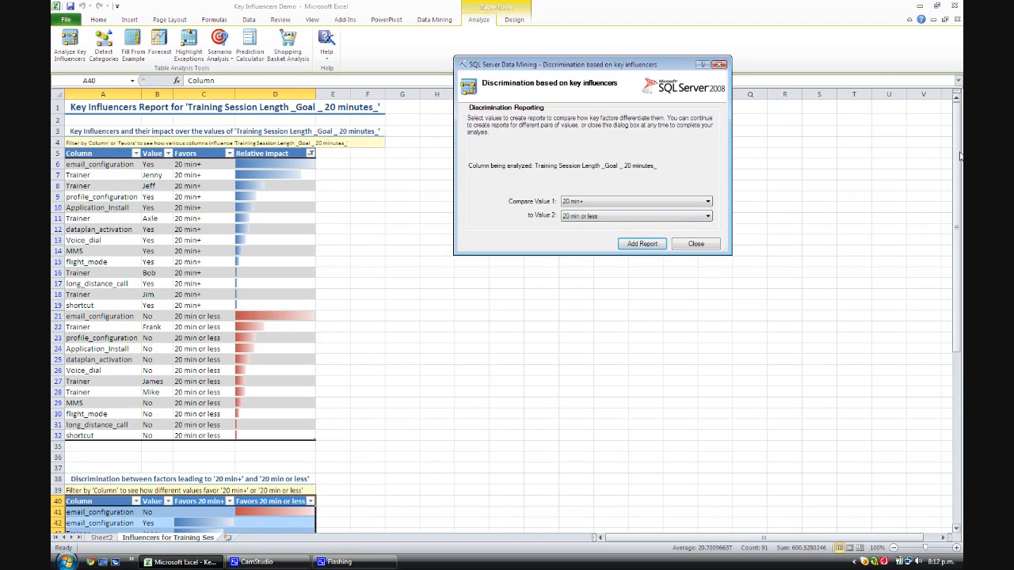
Review the discrimination table rows favouring 20 min or less and 20 min+.
{"action": "scroll", "scroll_direction": "down", "scroll_amount": 3}
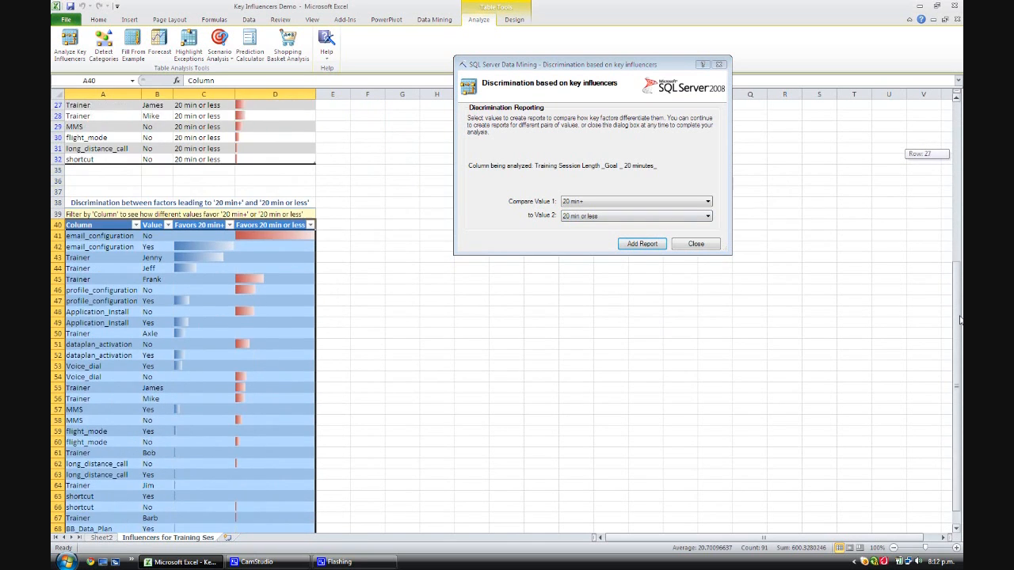
{"action": "scroll", "scroll_direction": "down", "scroll_amount": 3}
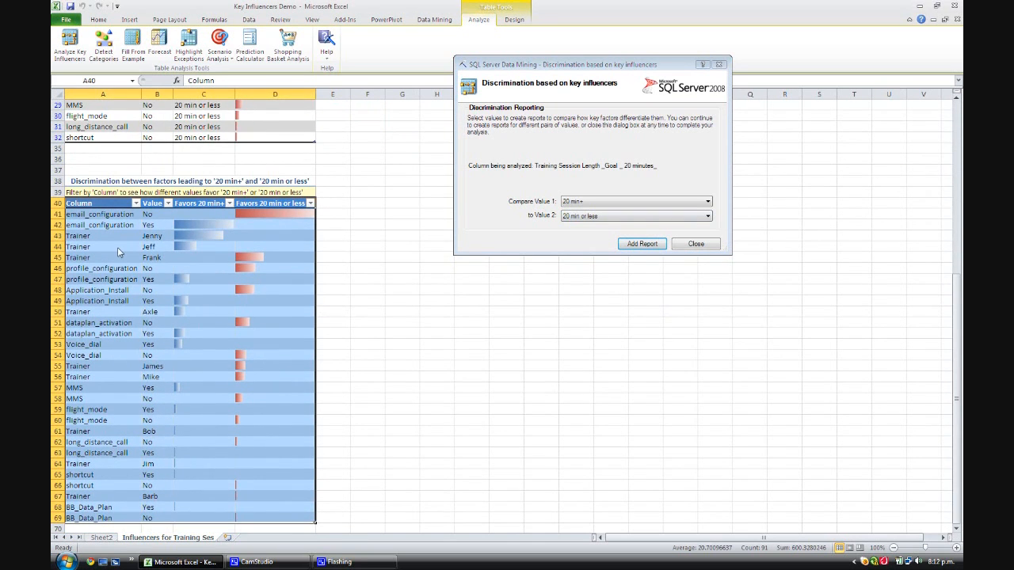
{"action": "left_click", "coordinate": [103, 213]}
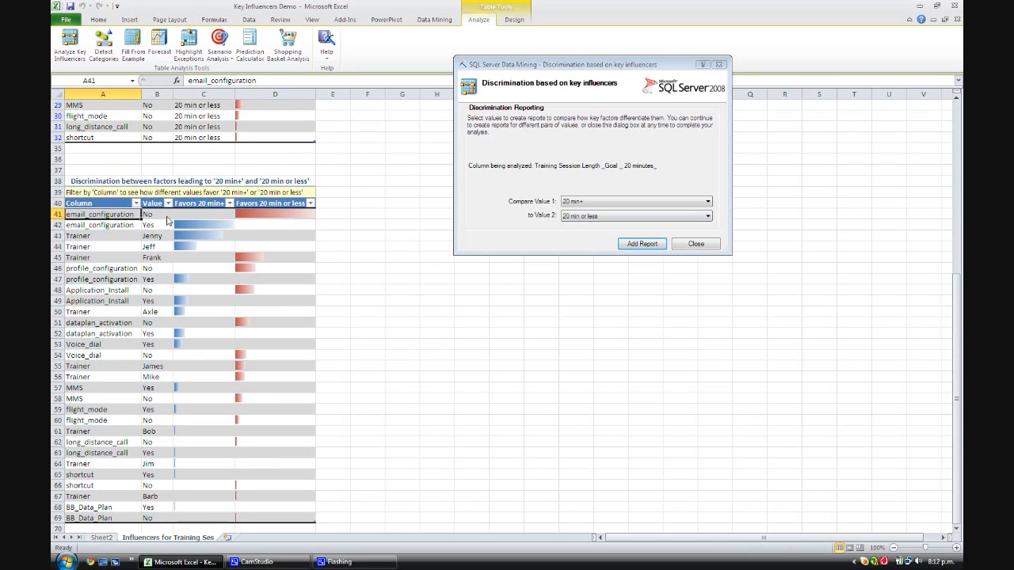
{"action": "left_click", "coordinate": [275, 214]}
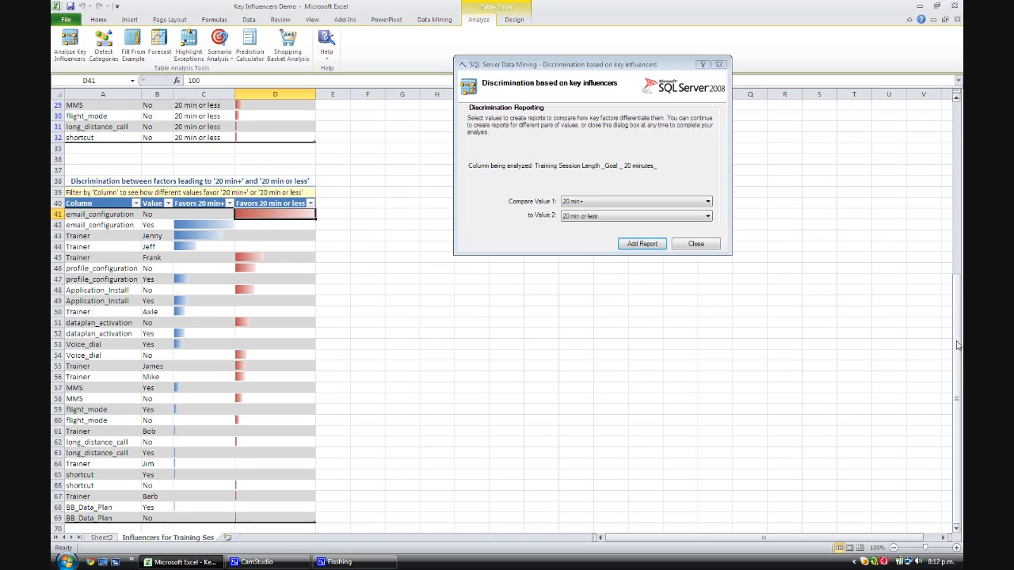
{"action": "scroll", "scroll_direction": "down", "scroll_amount": 3}
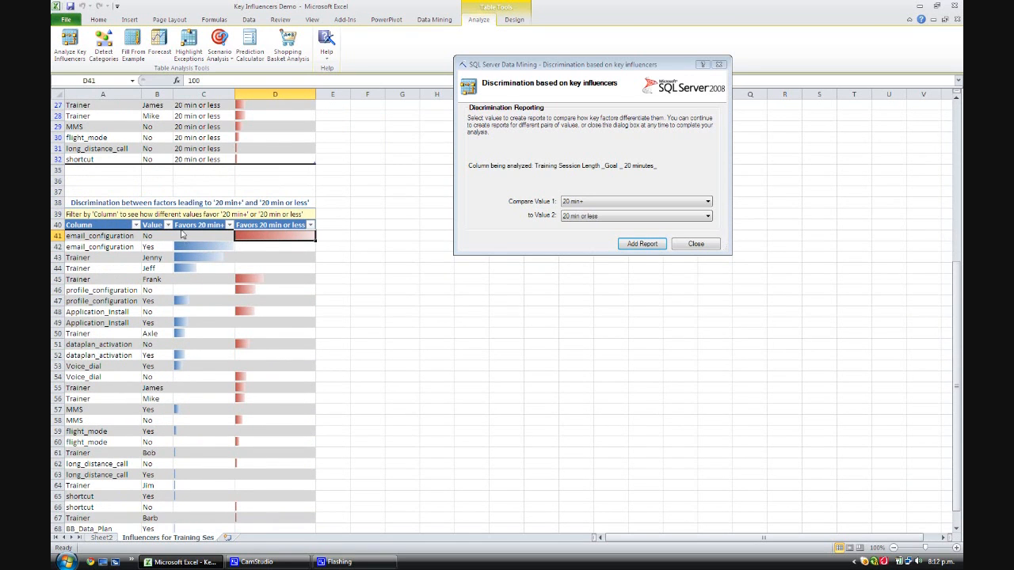
{"action": "left_click", "coordinate": [202, 247]}
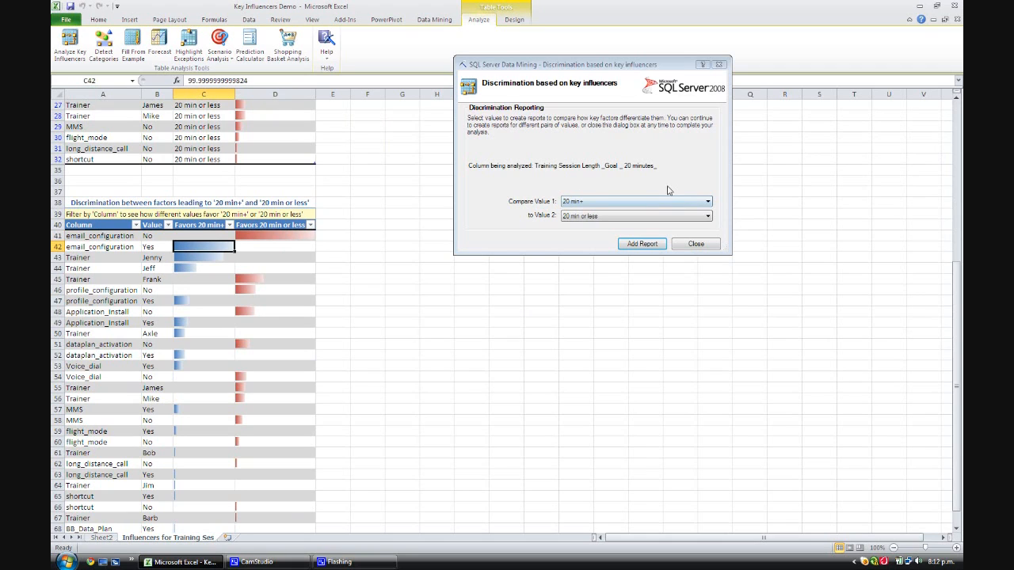
Leave Compare Value 1 unchanged and close the discrimination reporting window.
{"action": "left_click", "coordinate": [707, 201]}
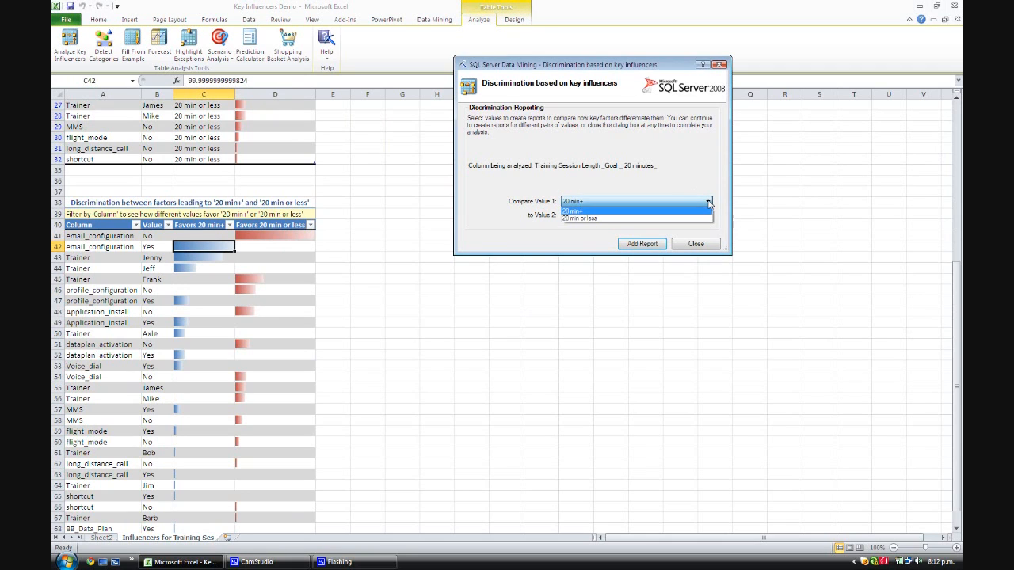
{"action": "left_click", "coordinate": [573, 211]}
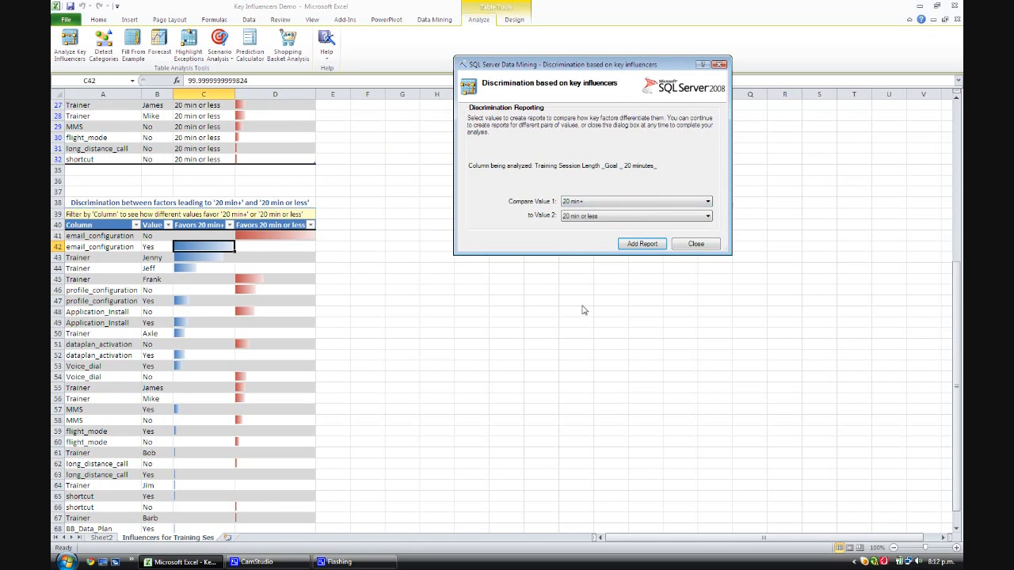
{"action": "mouse_move", "coordinate": [704, 295]}
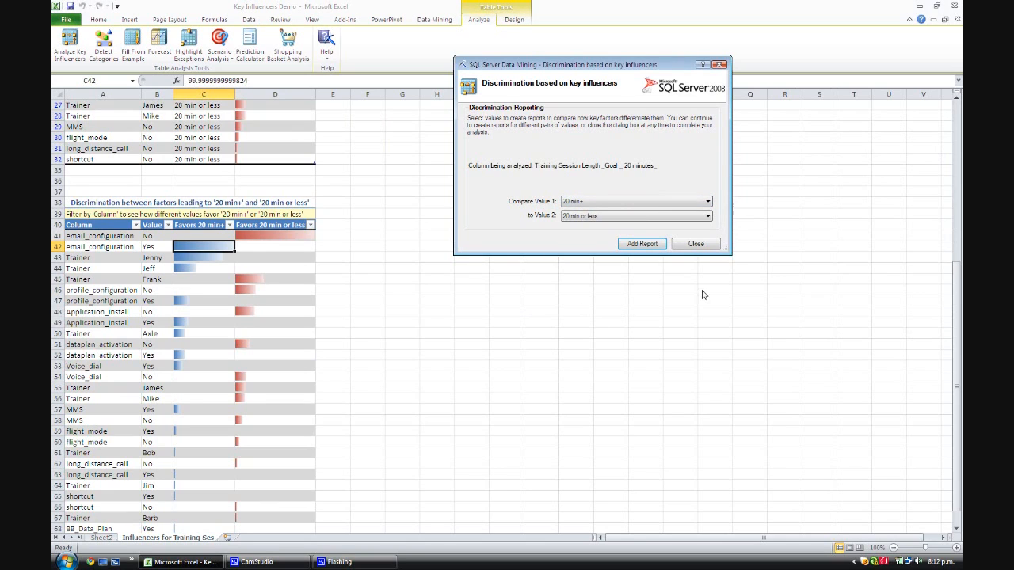
{"action": "mouse_move", "coordinate": [655, 285]}
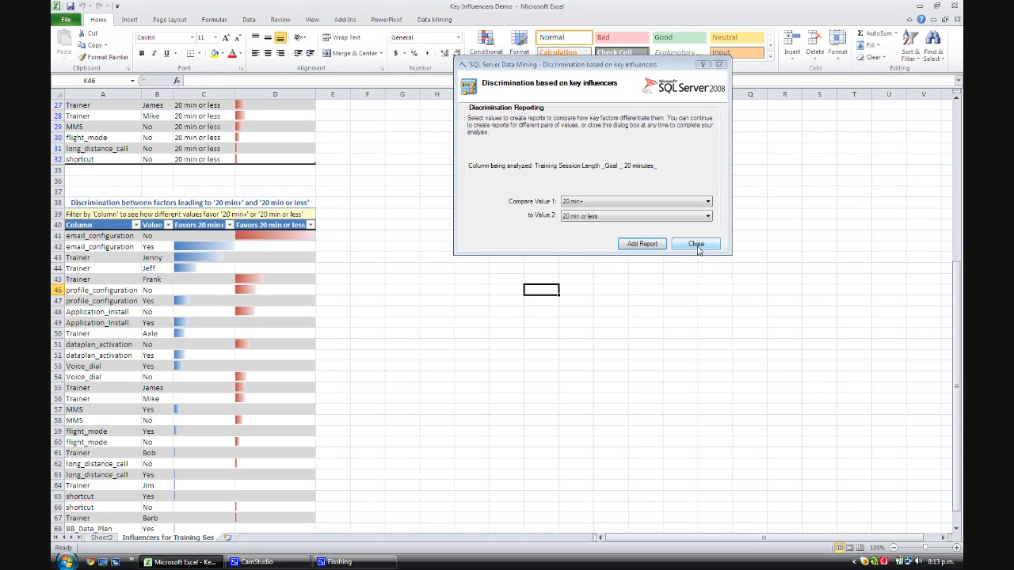
{"action": "left_click", "coordinate": [696, 244]}
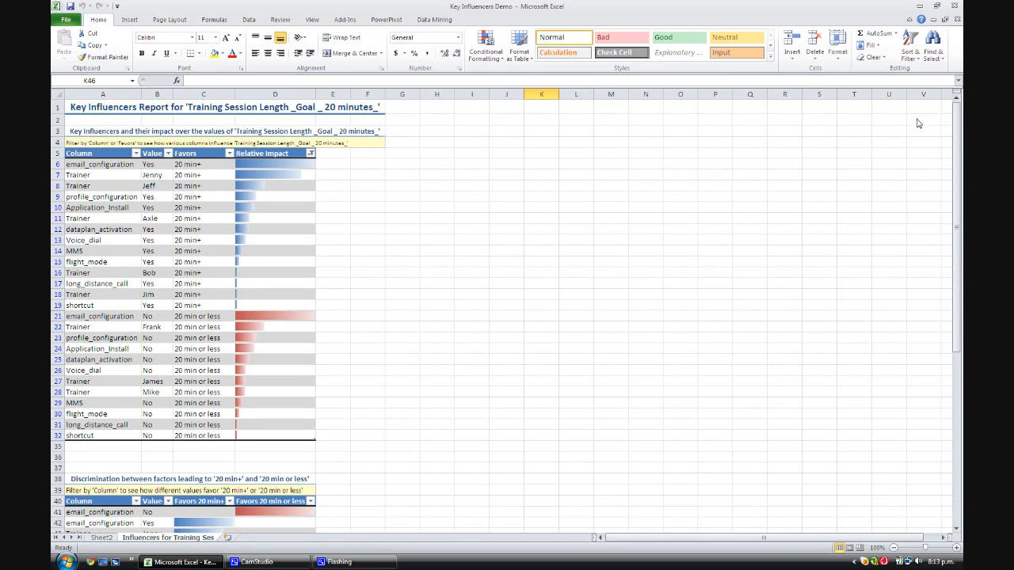
{"action": "mouse_move", "coordinate": [678, 193]}
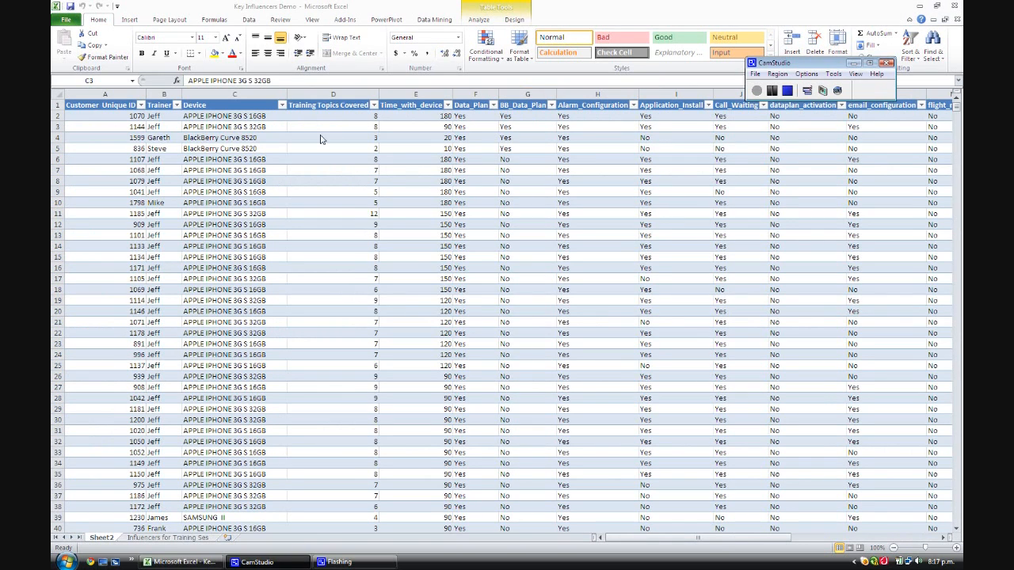
{"action": "mouse_move", "coordinate": [333, 167]}
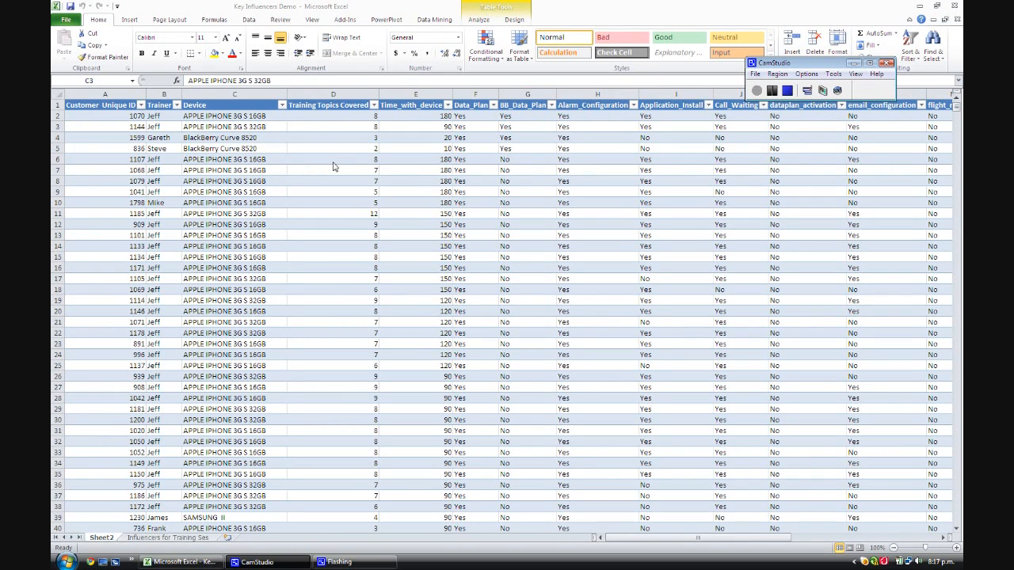
{"action": "mouse_move", "coordinate": [453, 134]}
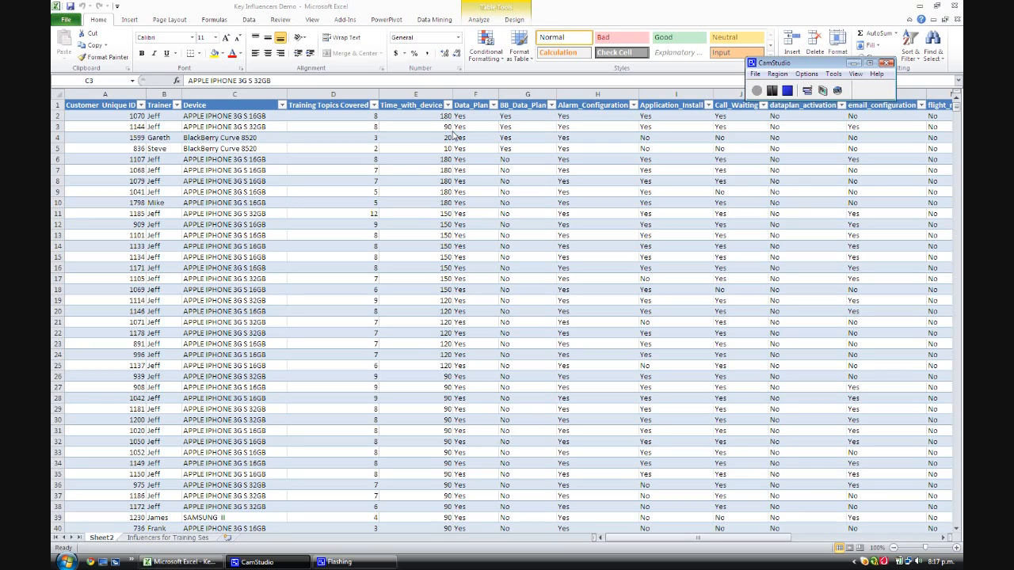
{"action": "mouse_move", "coordinate": [472, 117]}
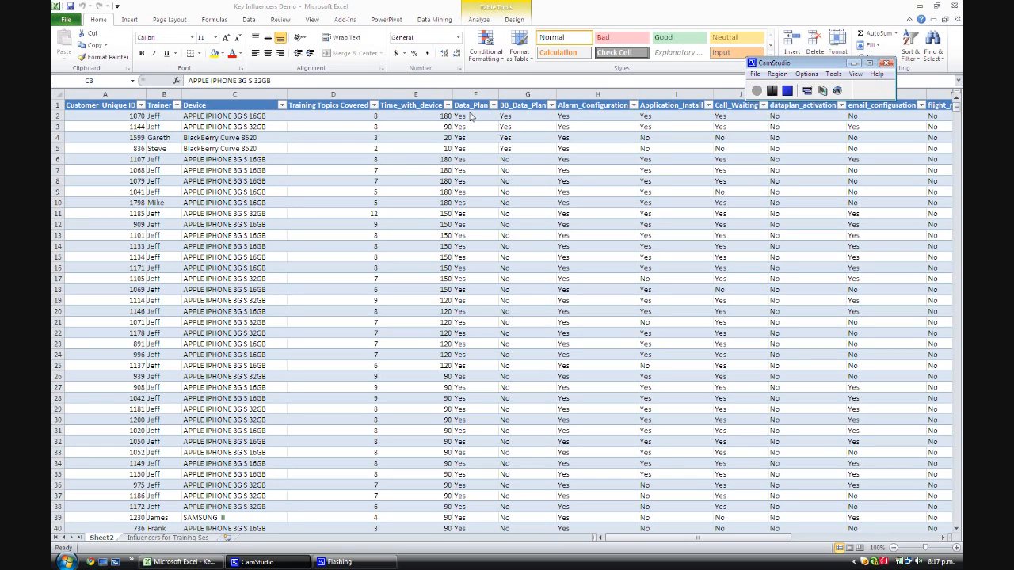
{"action": "mouse_move", "coordinate": [494, 114]}
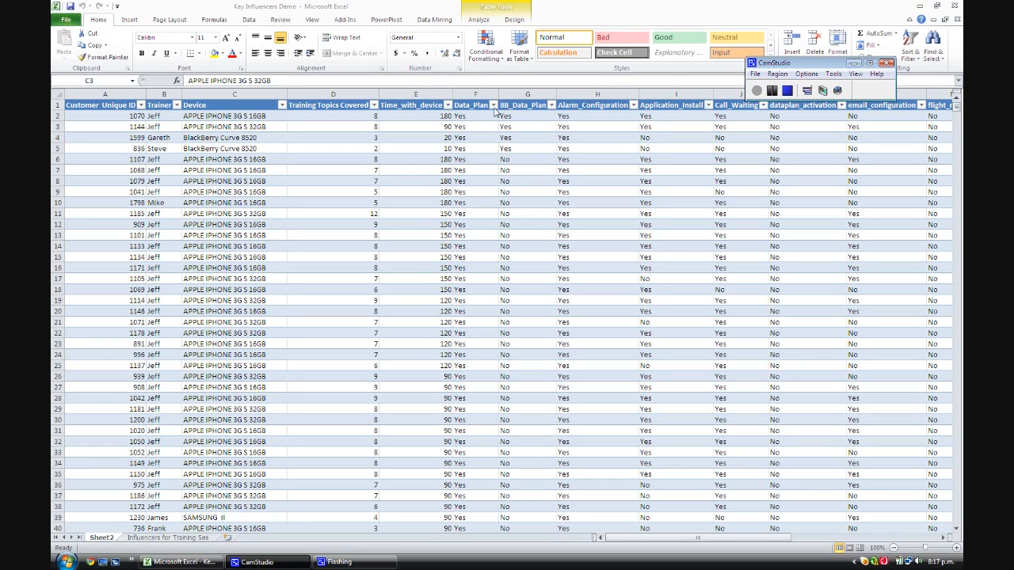
{"action": "left_click", "coordinate": [234, 127]}
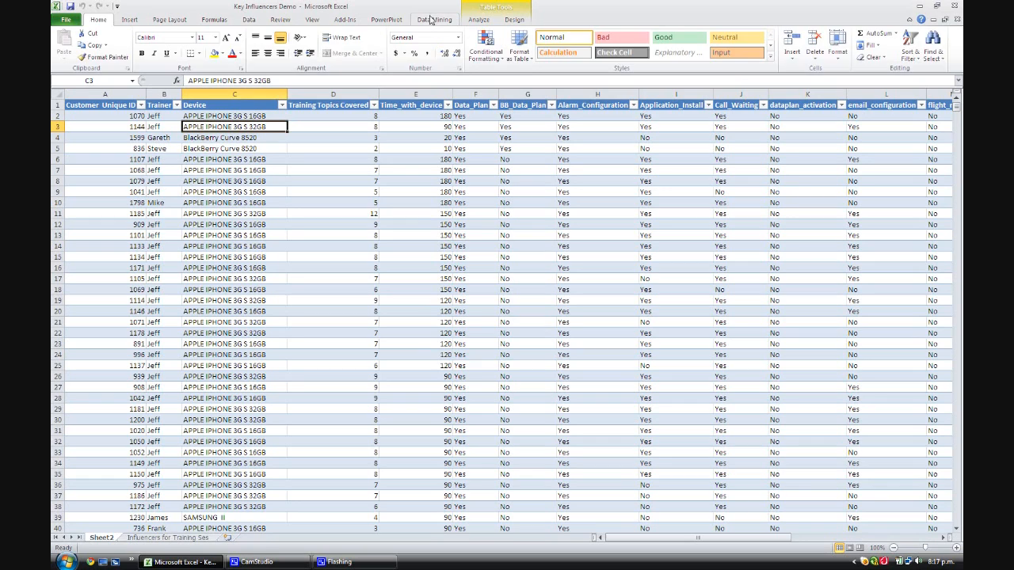
Start the Data Mining Classify wizard using the table as source data.
{"action": "left_click", "coordinate": [434, 19]}
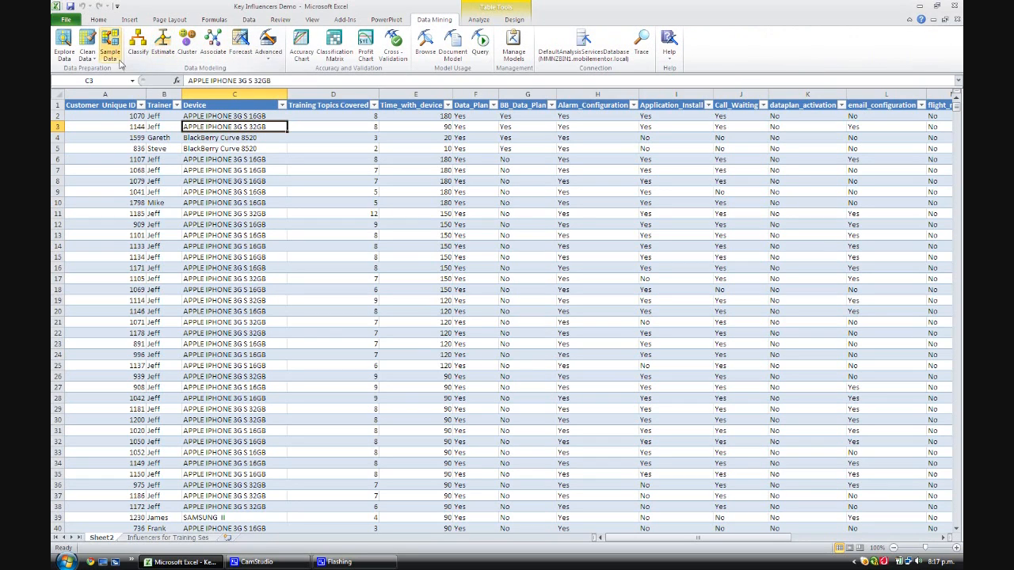
{"action": "mouse_move", "coordinate": [138, 41]}
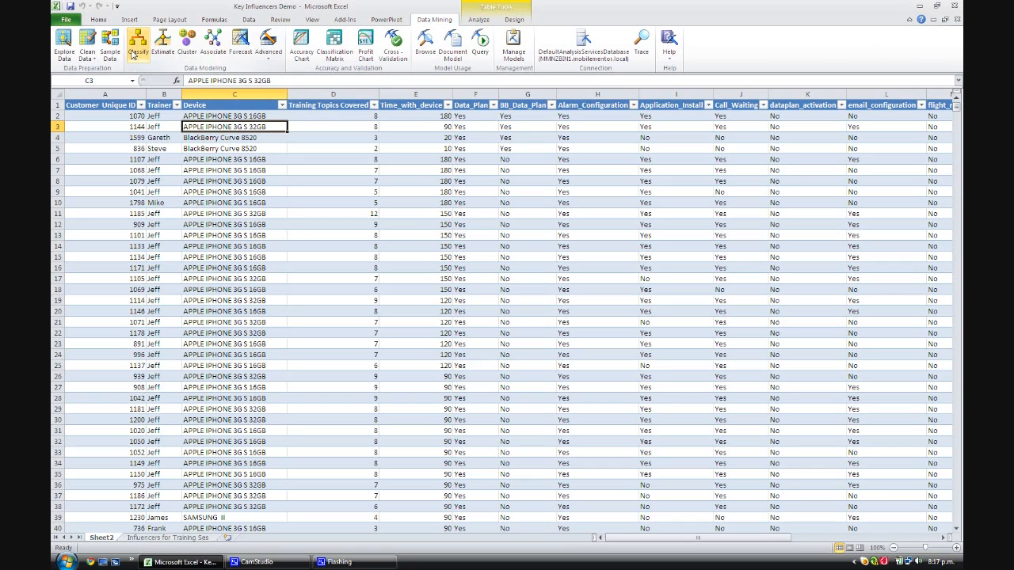
{"action": "left_click", "coordinate": [138, 41]}
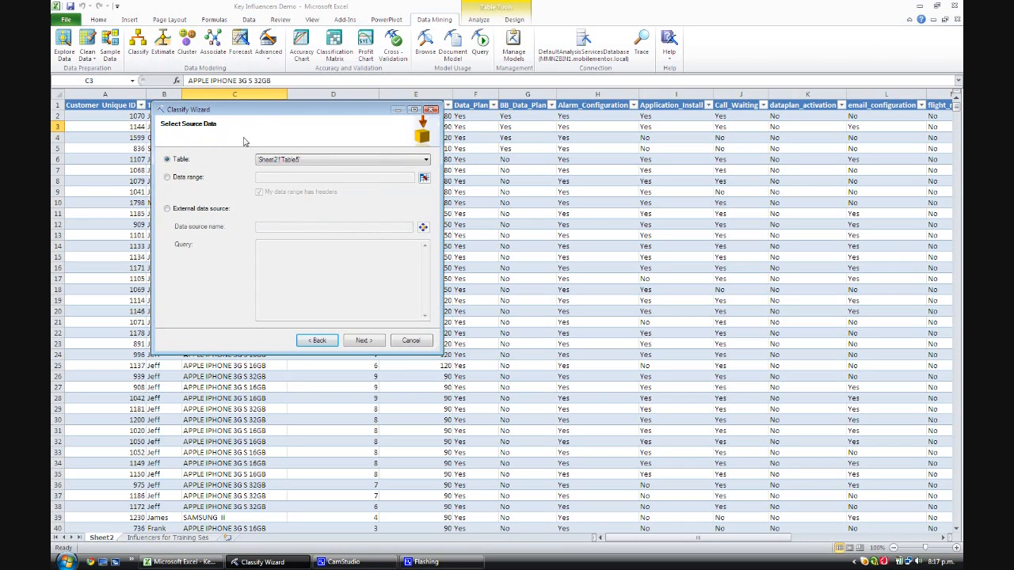
{"action": "mouse_move", "coordinate": [116, 140]}
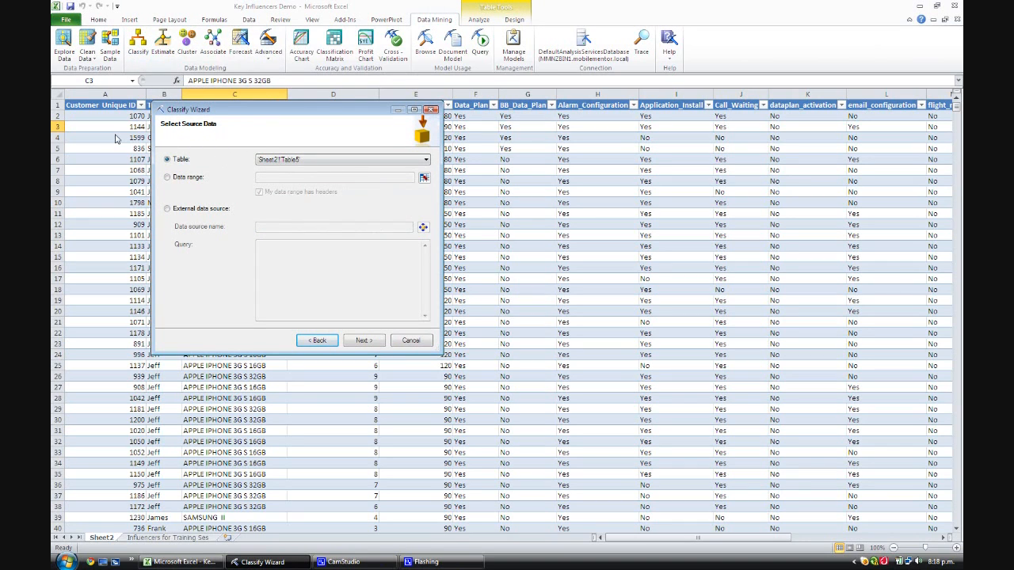
{"action": "mouse_move", "coordinate": [368, 217]}
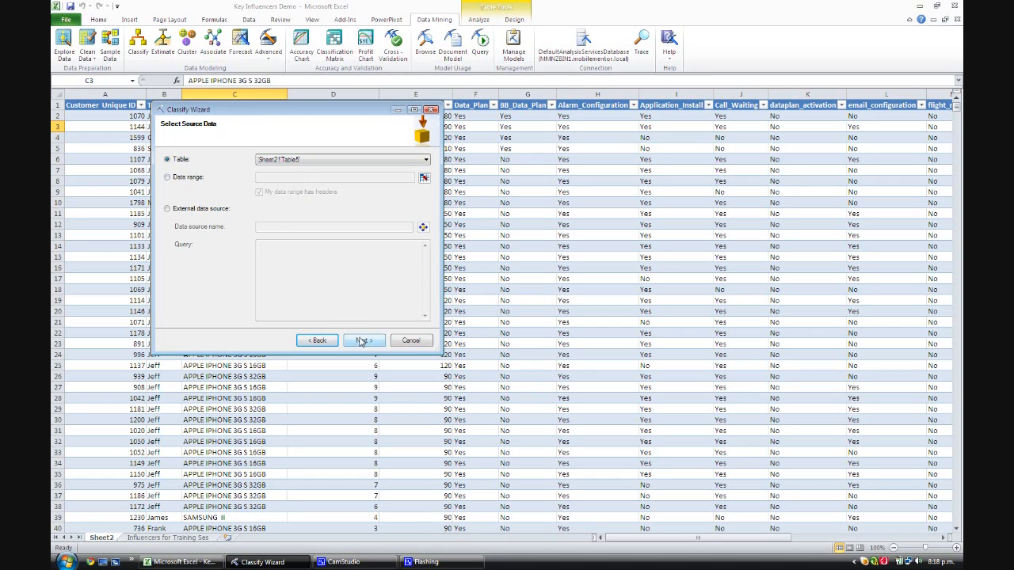
{"action": "left_click", "coordinate": [363, 341]}
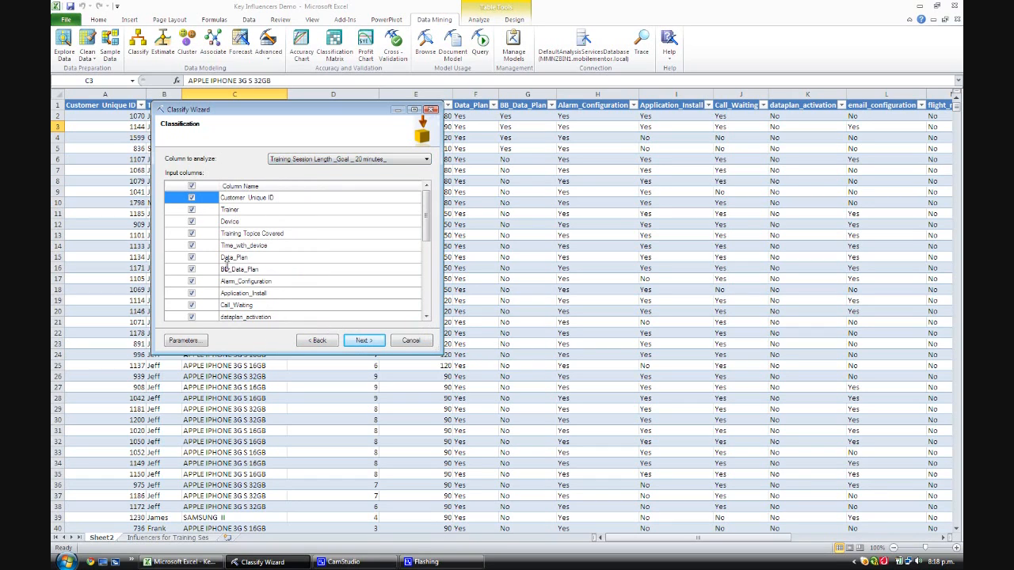
Exclude Training Session Length from the inputs, keep the default split and finish building the model.
{"action": "scroll", "scroll_direction": "down", "scroll_amount": 3}
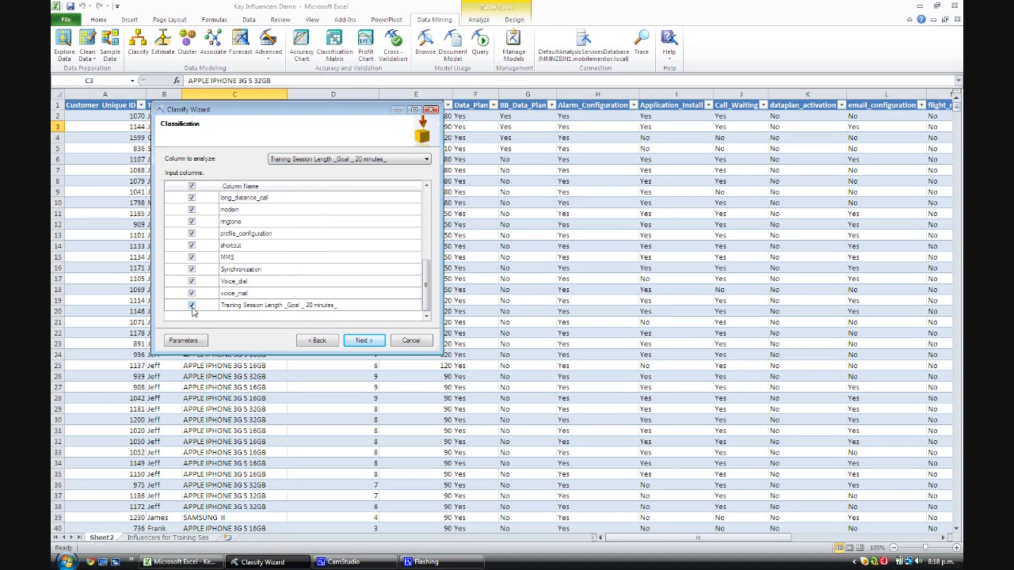
{"action": "left_click", "coordinate": [191, 306]}
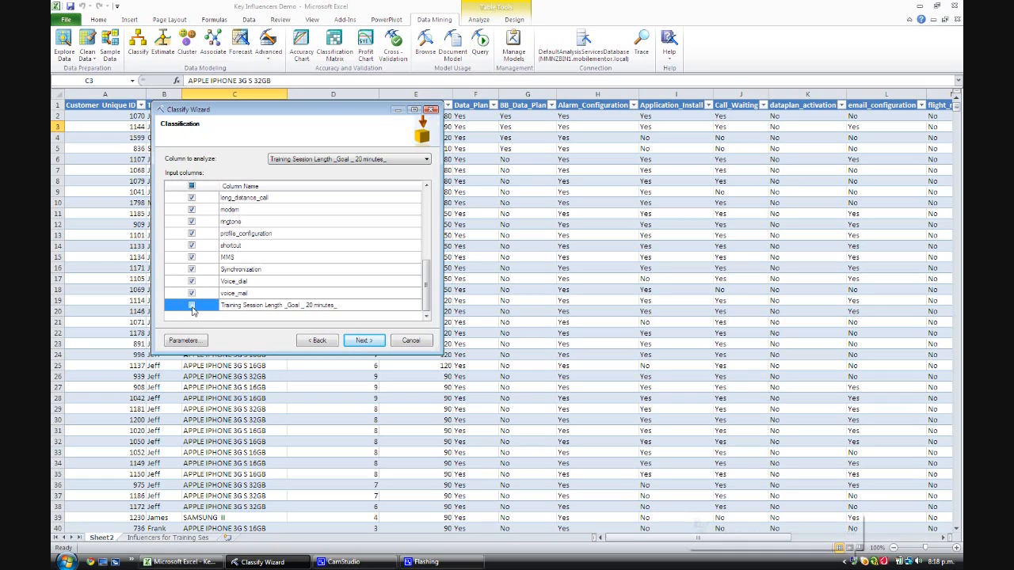
{"action": "left_click", "coordinate": [190, 306]}
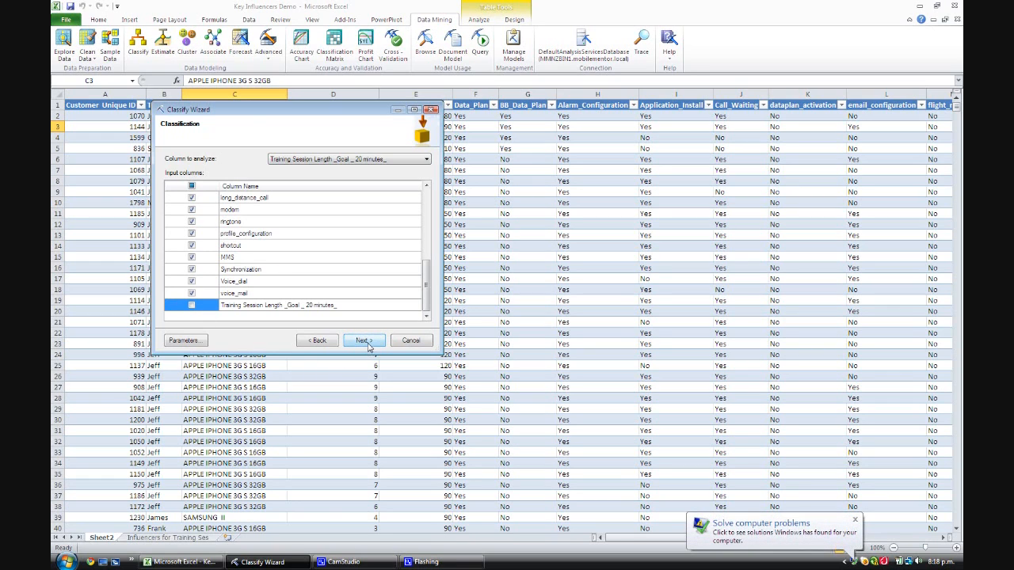
{"action": "left_click", "coordinate": [364, 339]}
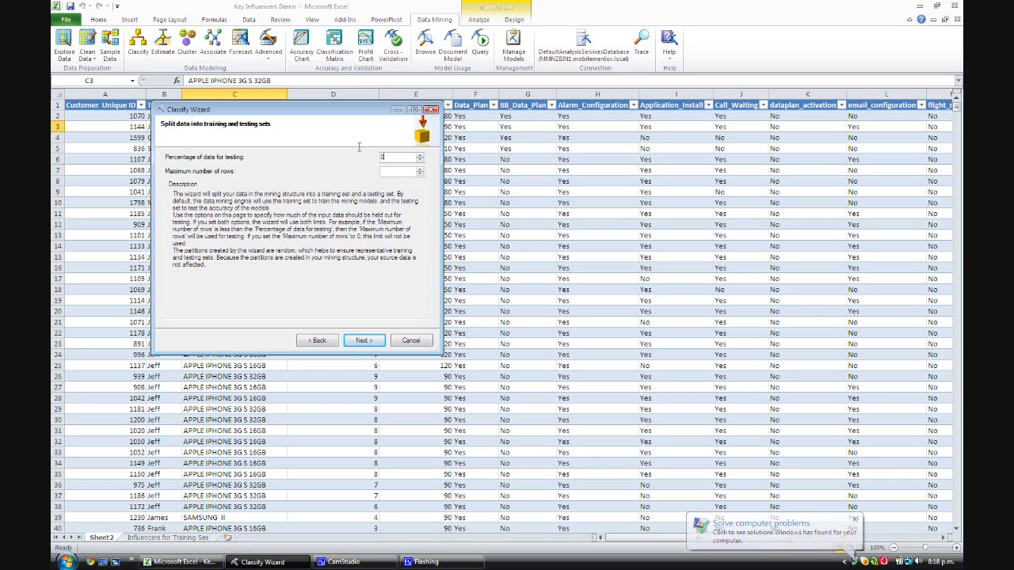
{"action": "left_click", "coordinate": [363, 339]}
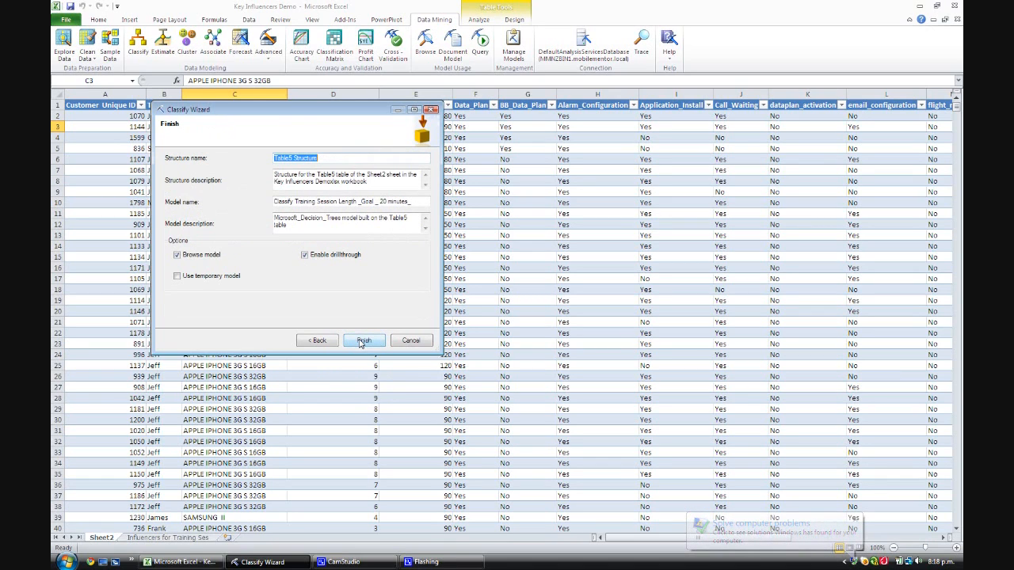
{"action": "left_click", "coordinate": [365, 341]}
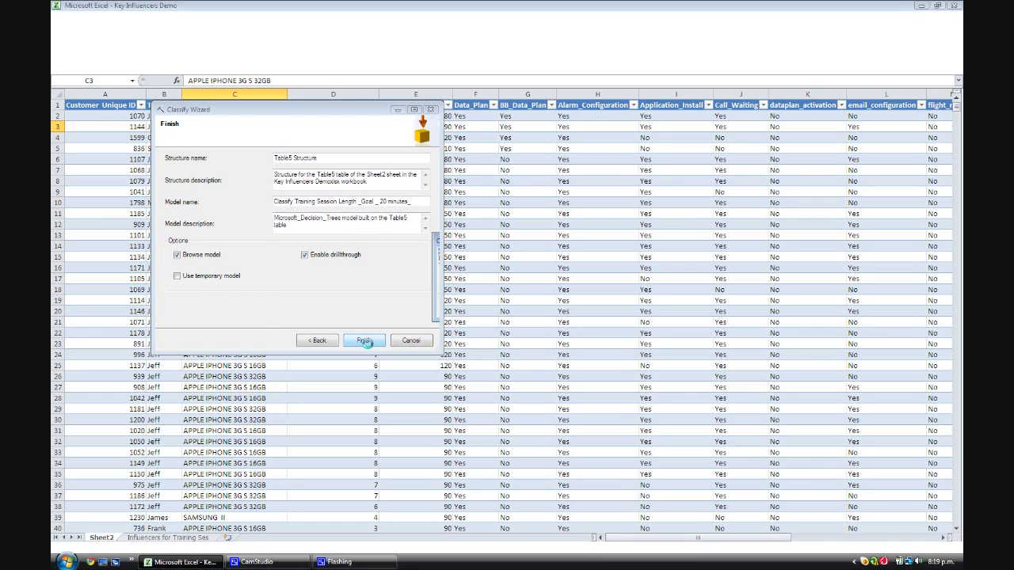
{"action": "left_click", "coordinate": [364, 339]}
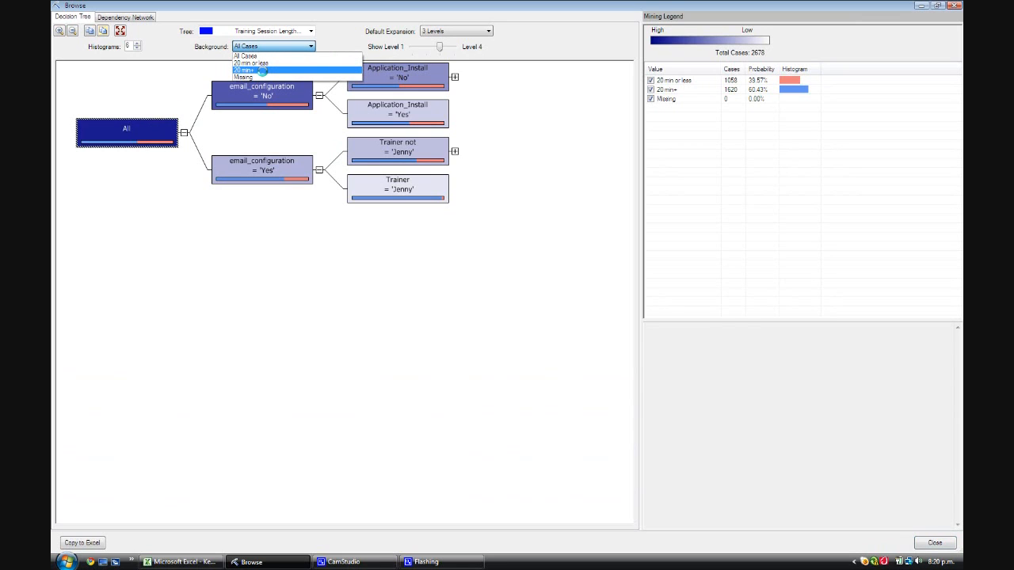
Shade the tree by 20 min+ and read case counts for email_configuration Yes/No and Trainer = Janey nodes.
{"action": "left_click", "coordinate": [244, 69]}
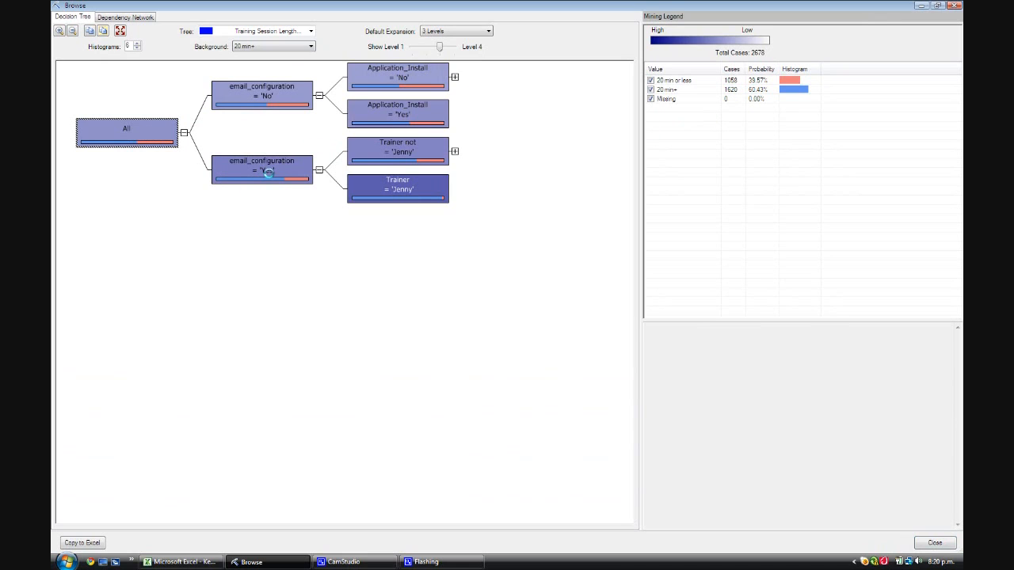
{"action": "left_click", "coordinate": [261, 169]}
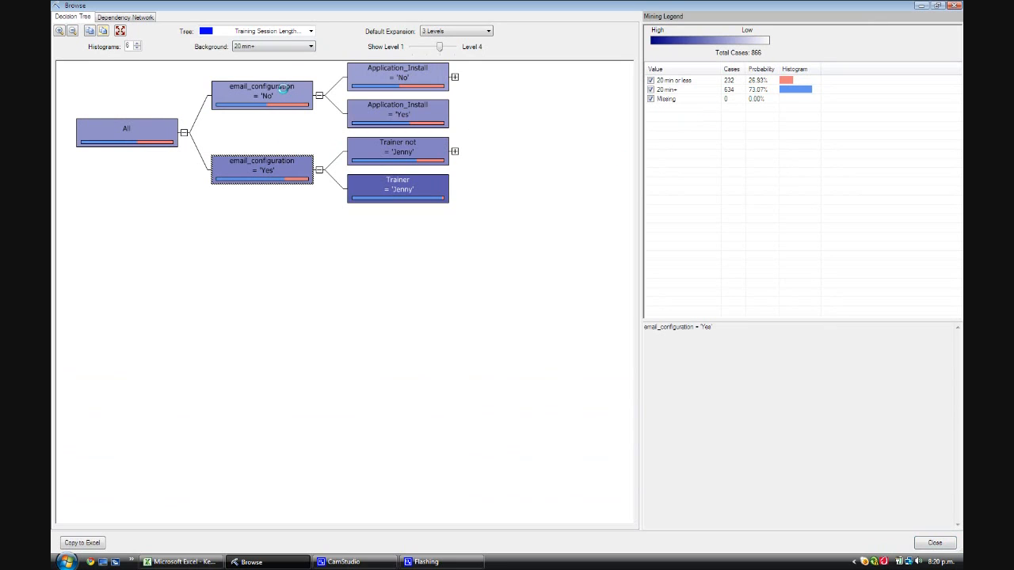
{"action": "left_click", "coordinate": [261, 90]}
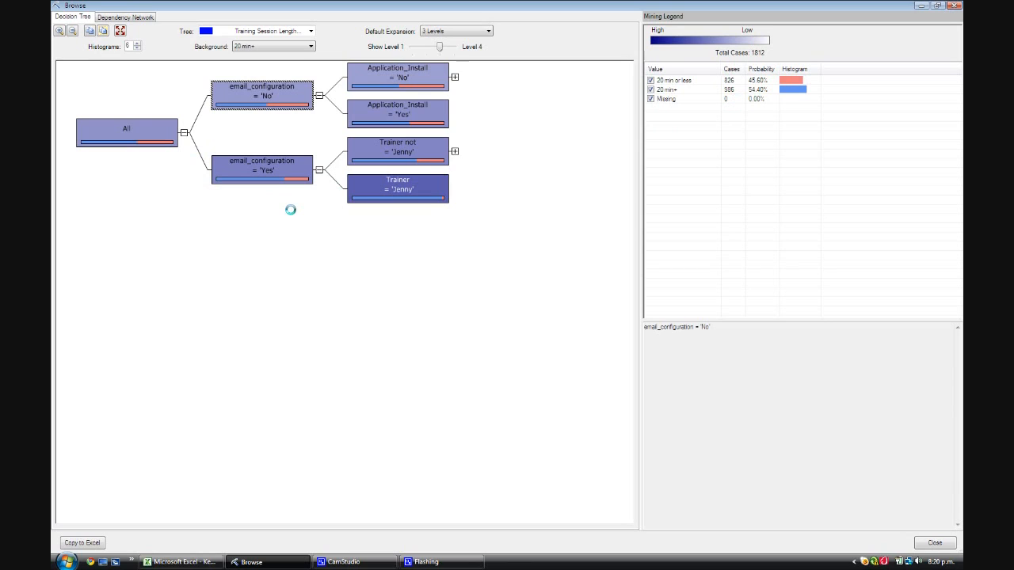
{"action": "left_click", "coordinate": [396, 189]}
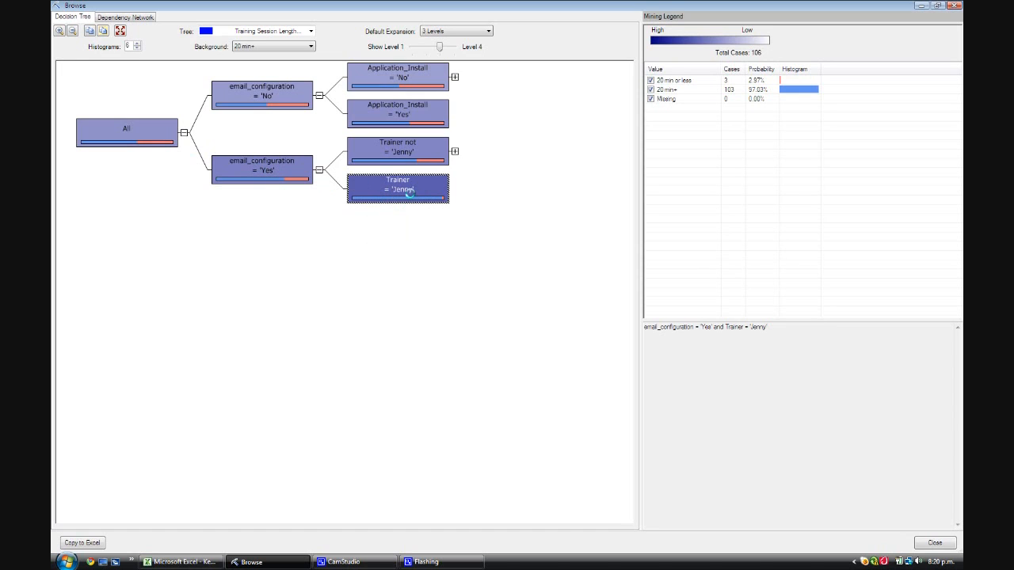
{"action": "left_click", "coordinate": [262, 168]}
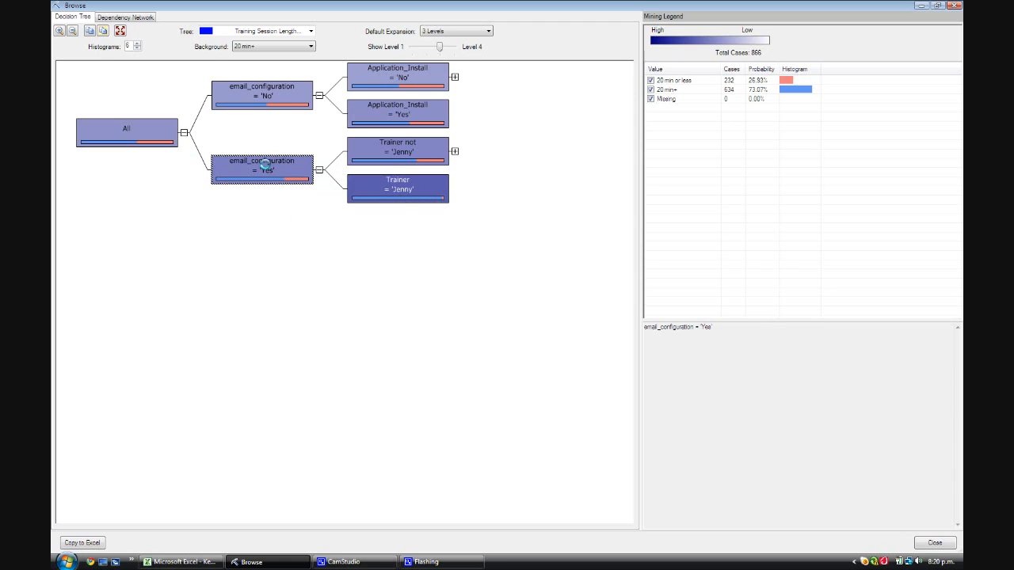
{"action": "left_click", "coordinate": [397, 188]}
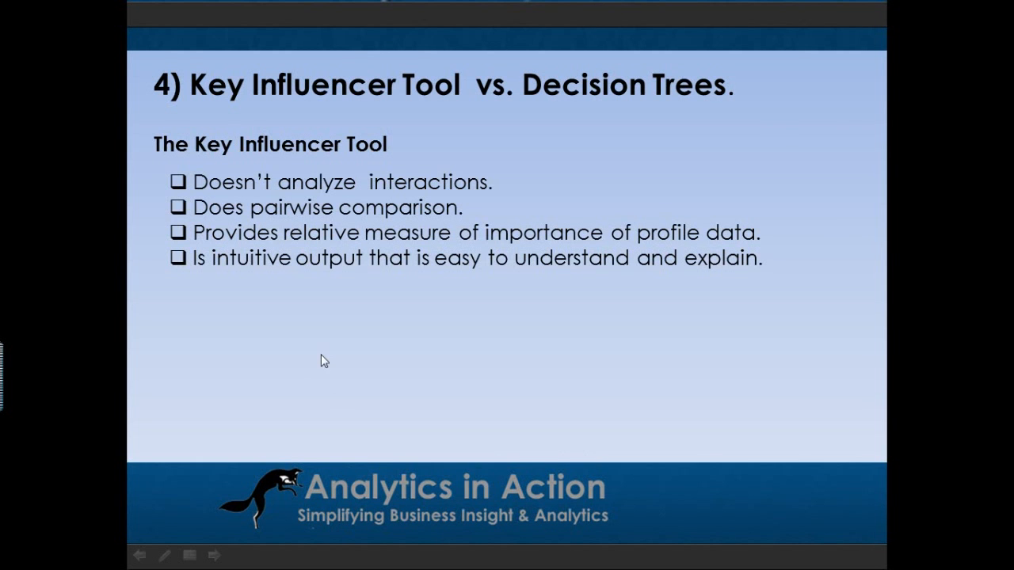
{"action": "mouse_move", "coordinate": [404, 98]}
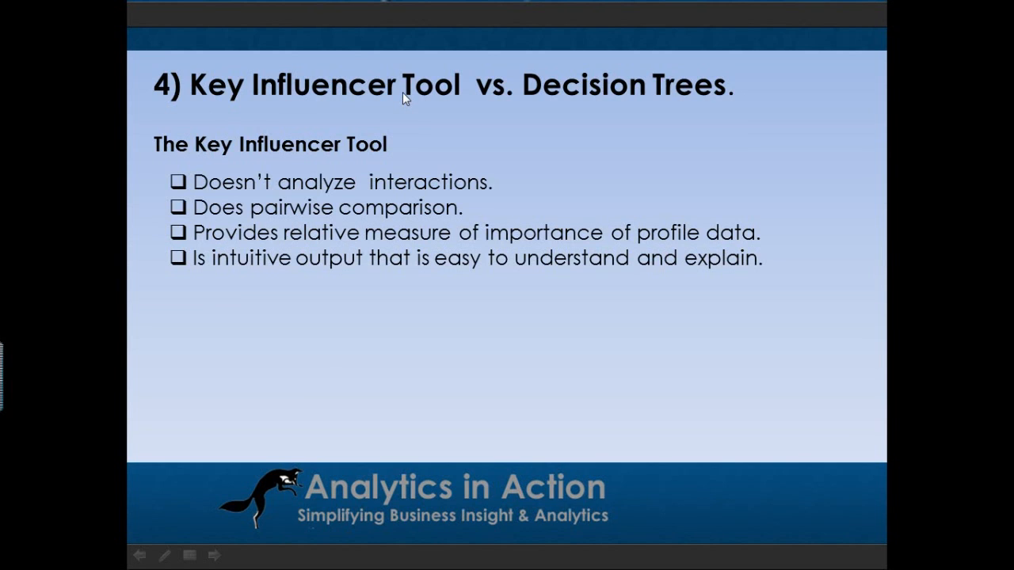
{"action": "mouse_move", "coordinate": [579, 162]}
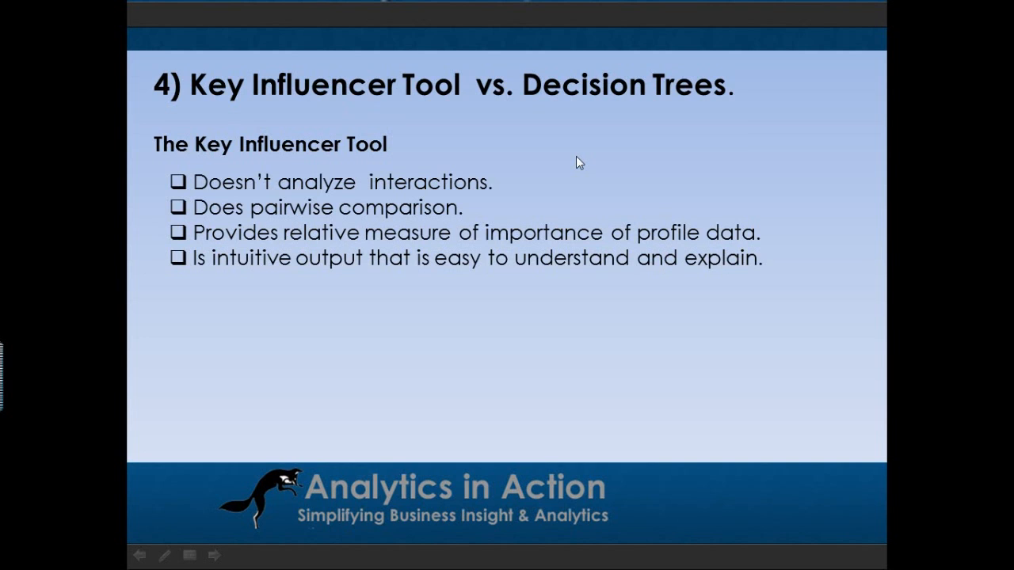
Advance from the Key Influencer Tool vs. Decision Trees slide to the closing Analytics in Action slide.
{"action": "left_click", "coordinate": [212, 554]}
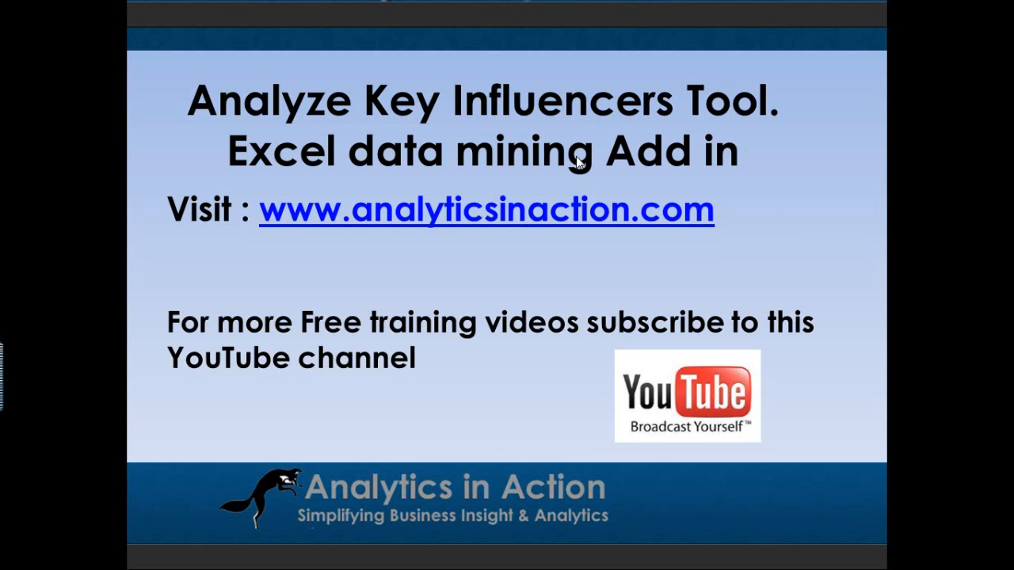
End the slide show, returning to normal editing of slide 7 of 7.
{"action": "key", "text": "Escape"}
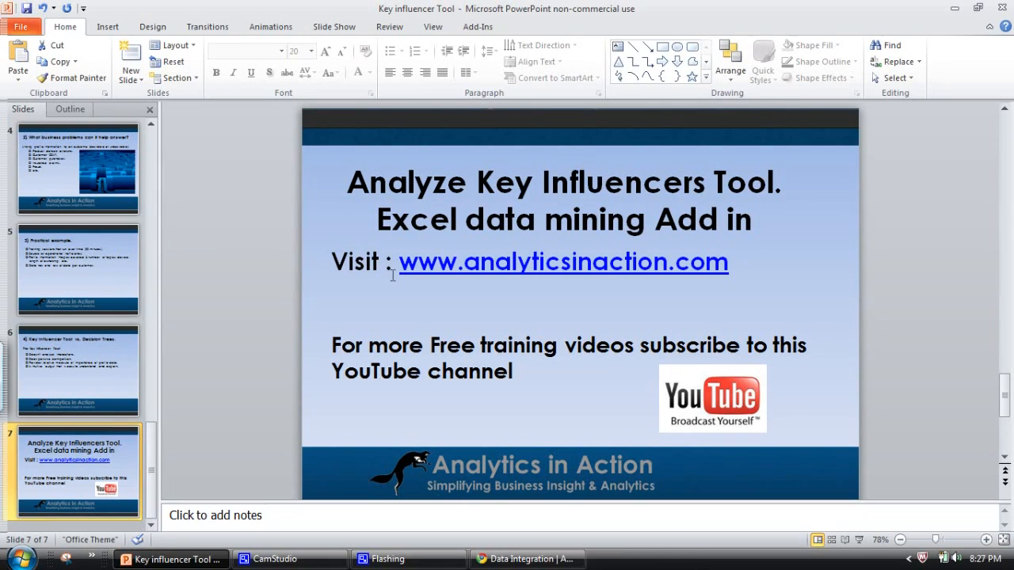